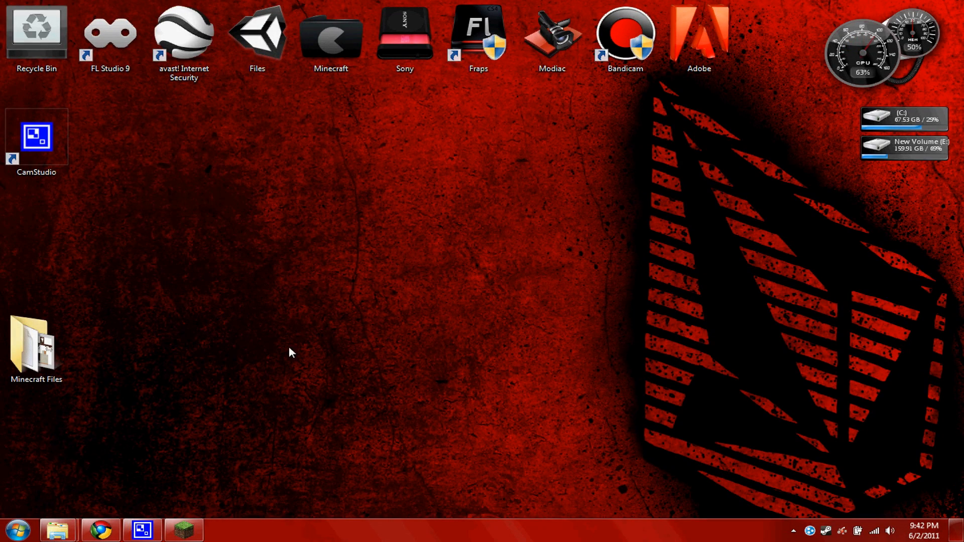
{"action": "mouse_move", "coordinate": [317, 386]}
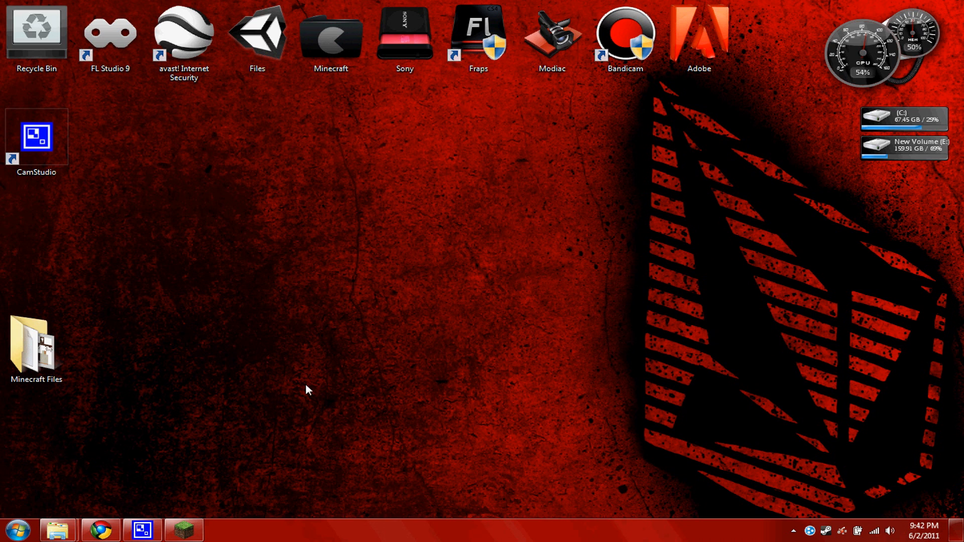
{"action": "mouse_move", "coordinate": [175, 493]}
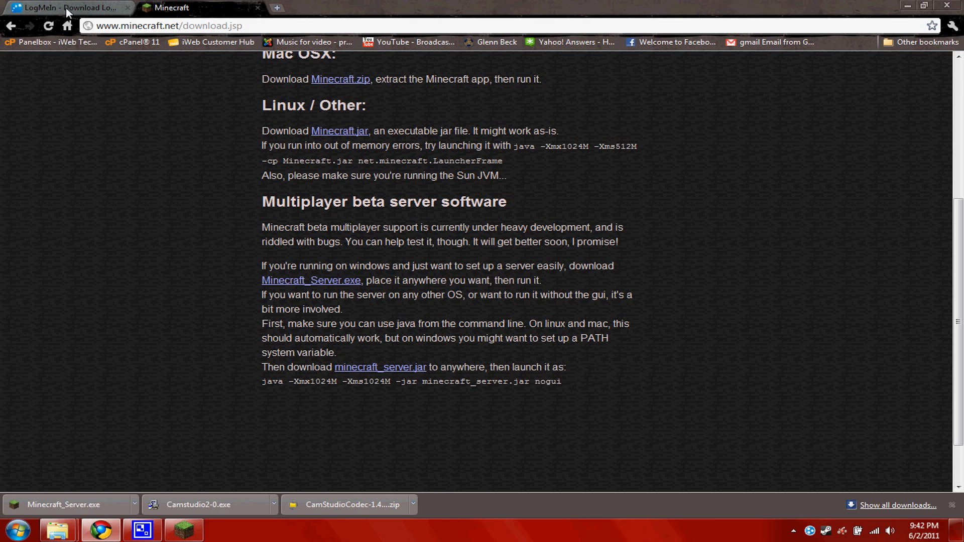
Accept the Conditions of Use and save the unmanaged Hamachi installer to the Desktop.
{"action": "left_click", "coordinate": [65, 8]}
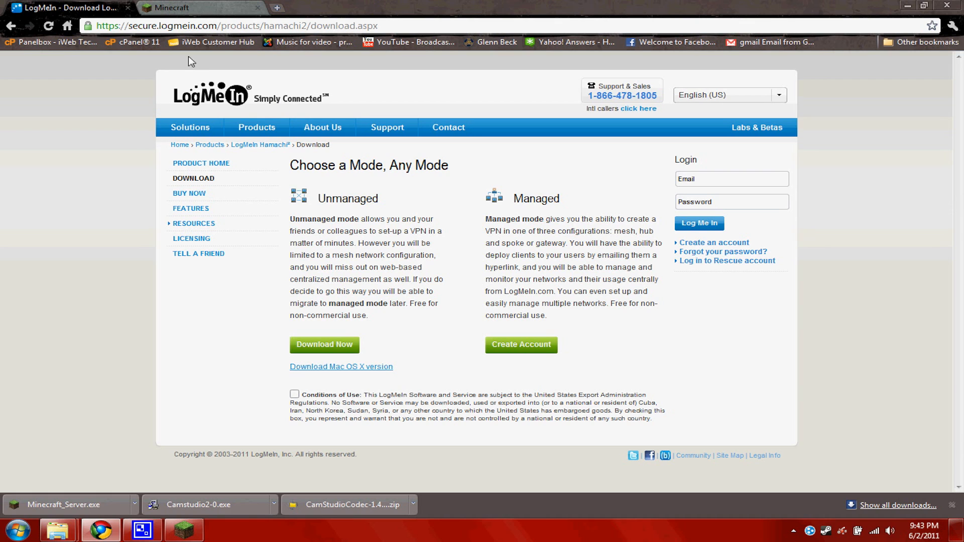
{"action": "mouse_move", "coordinate": [209, 74]}
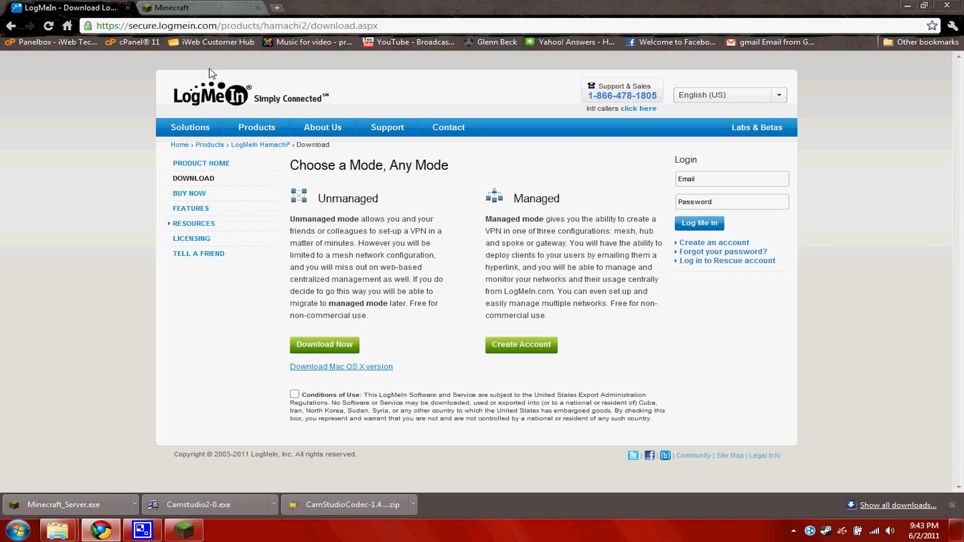
{"action": "mouse_move", "coordinate": [303, 189]}
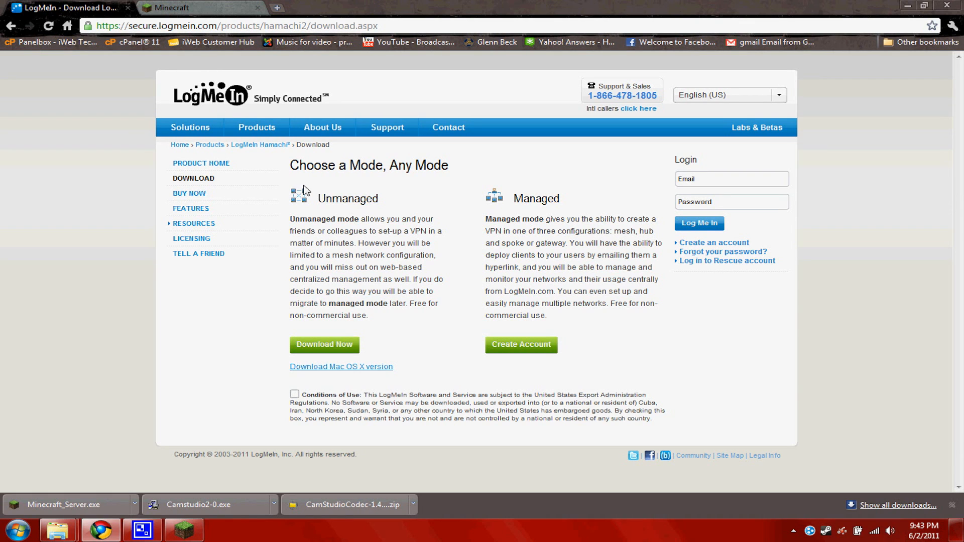
{"action": "mouse_move", "coordinate": [345, 211]}
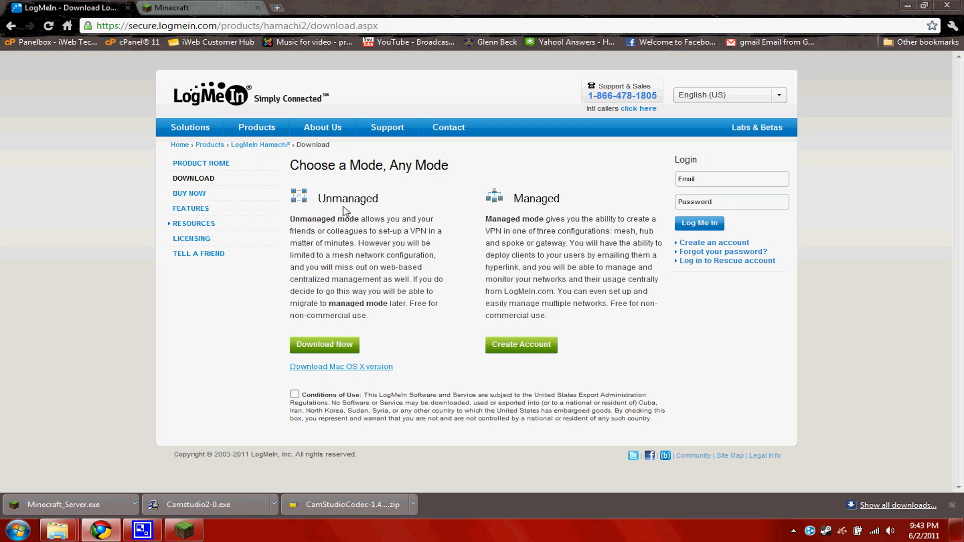
{"action": "left_click", "coordinate": [323, 345]}
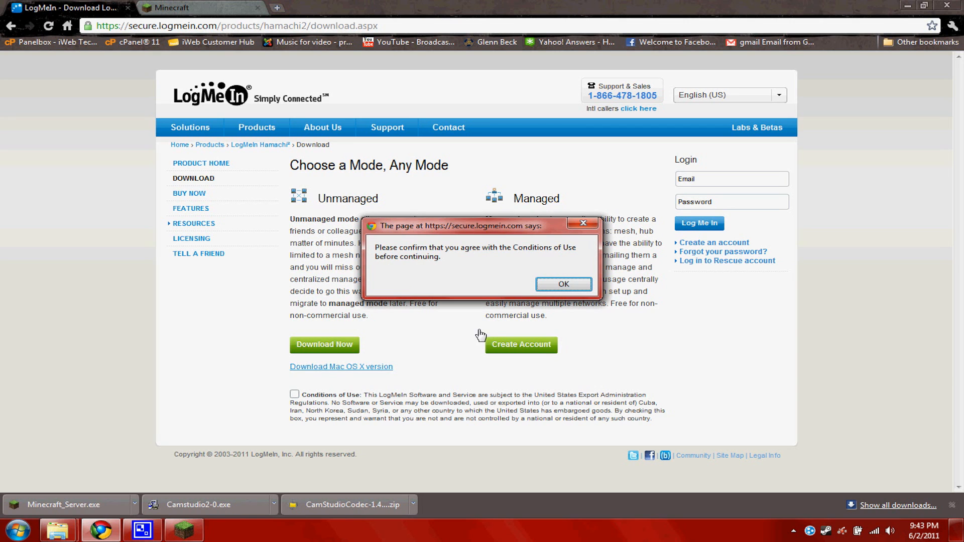
{"action": "left_click", "coordinate": [563, 284]}
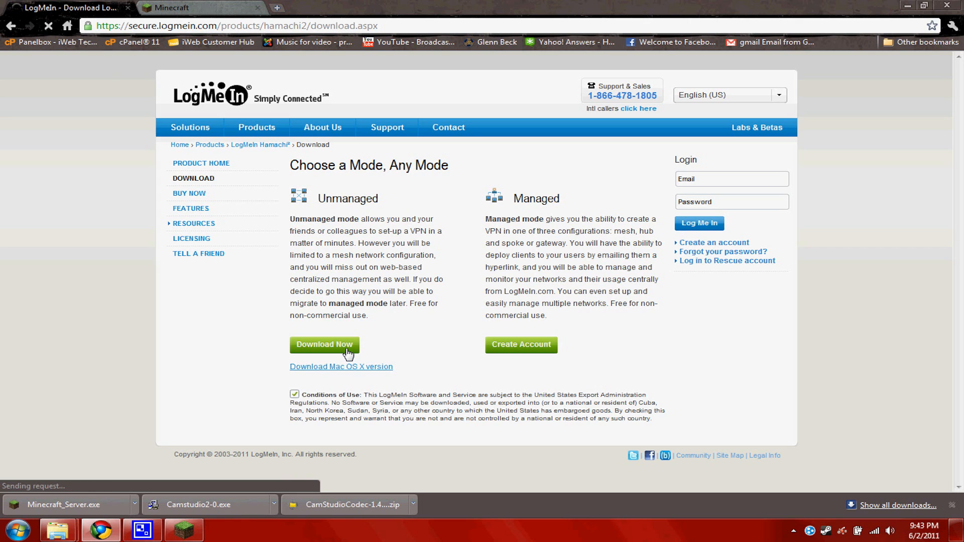
{"action": "left_click", "coordinate": [324, 344]}
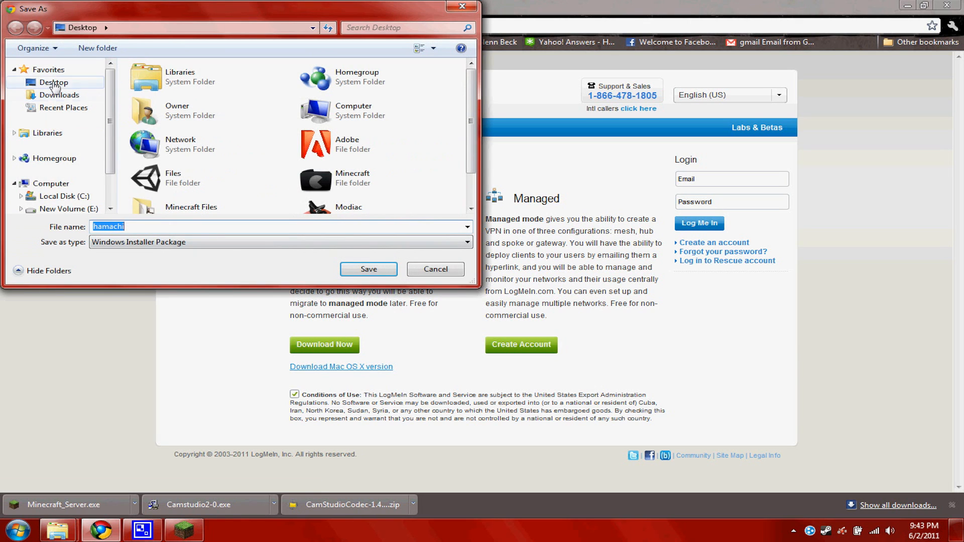
{"action": "left_click", "coordinate": [368, 269]}
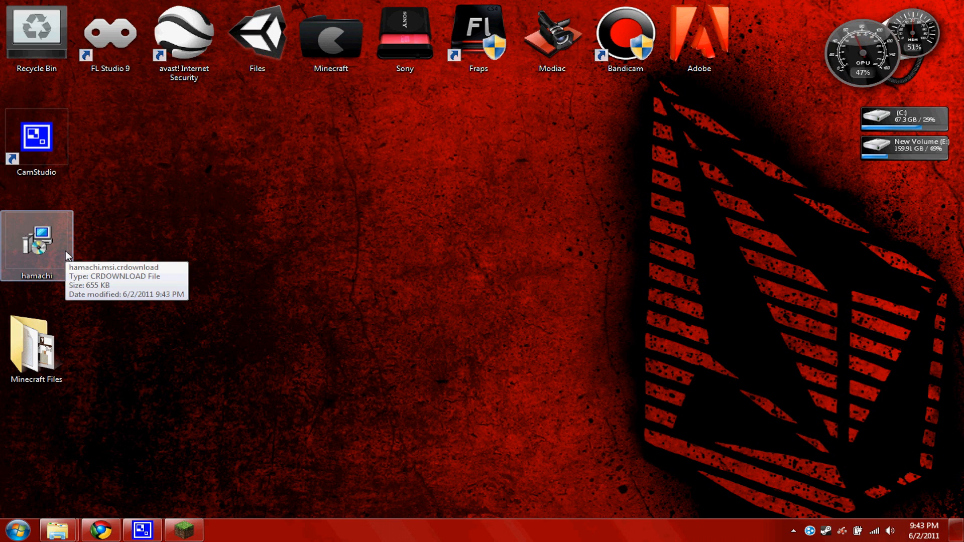
{"action": "mouse_move", "coordinate": [274, 377]}
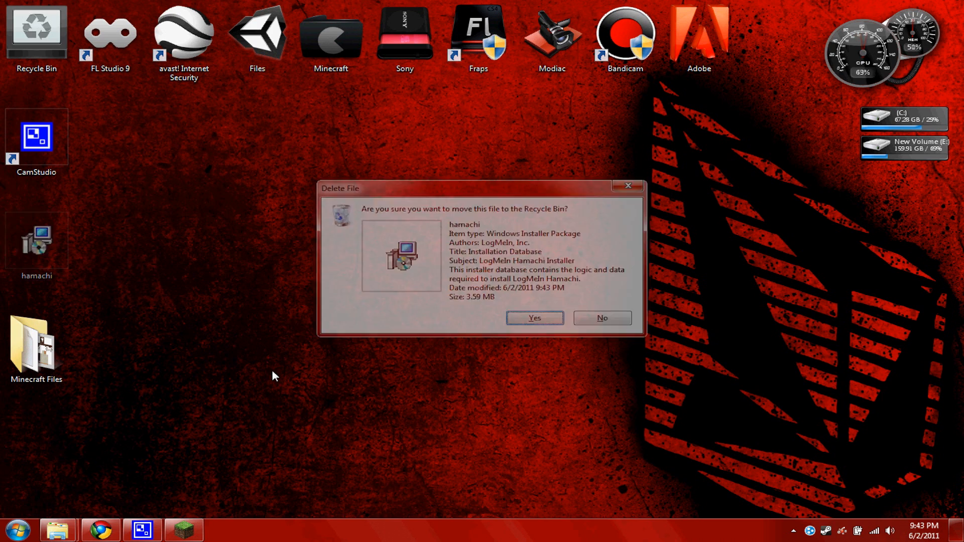
Delete the downloaded hamachi installer from the desktop to the Recycle Bin.
{"action": "left_click", "coordinate": [536, 318]}
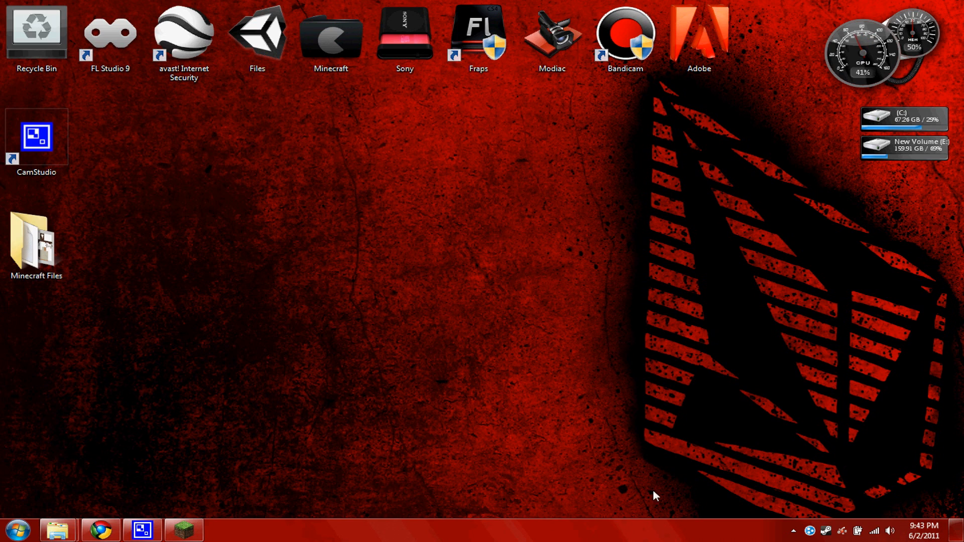
{"action": "mouse_move", "coordinate": [255, 497]}
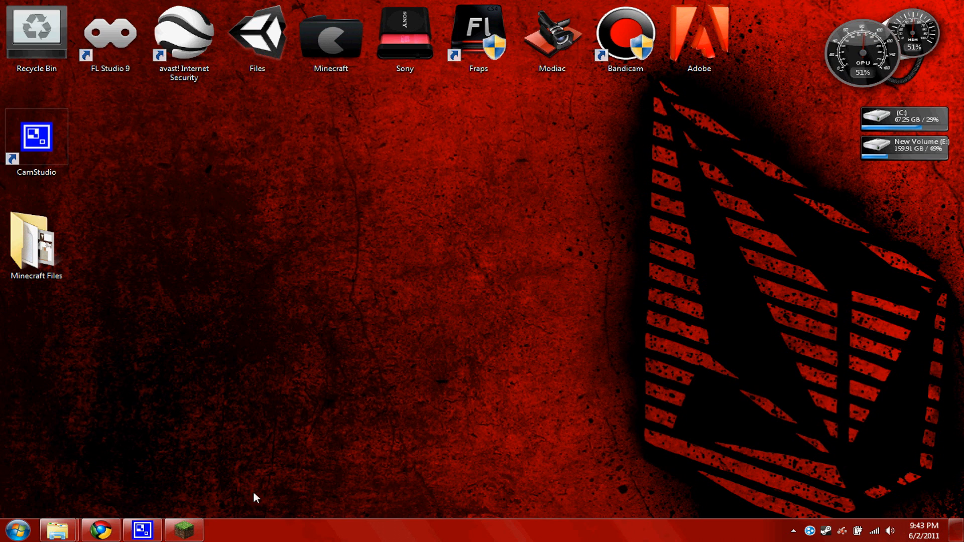
{"action": "mouse_move", "coordinate": [54, 531]}
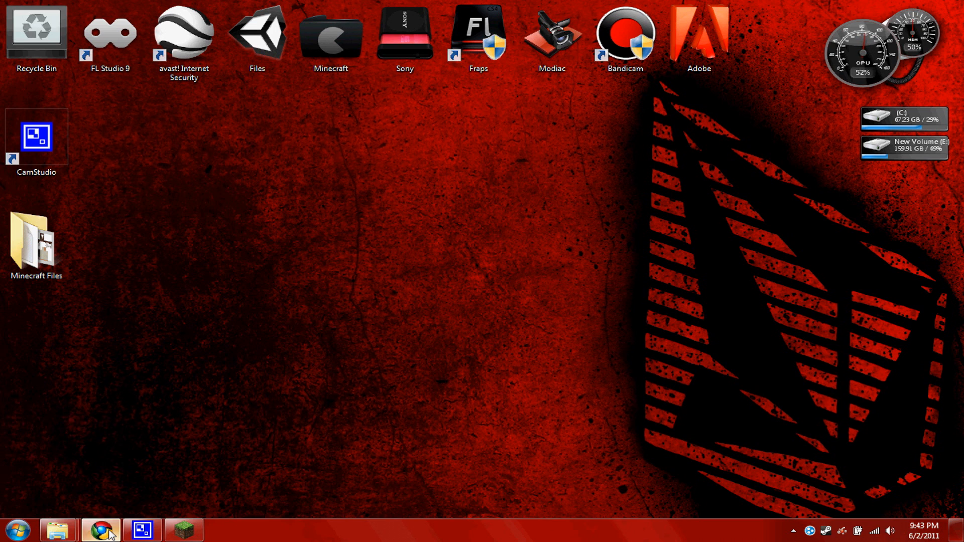
{"action": "left_click", "coordinate": [96, 528]}
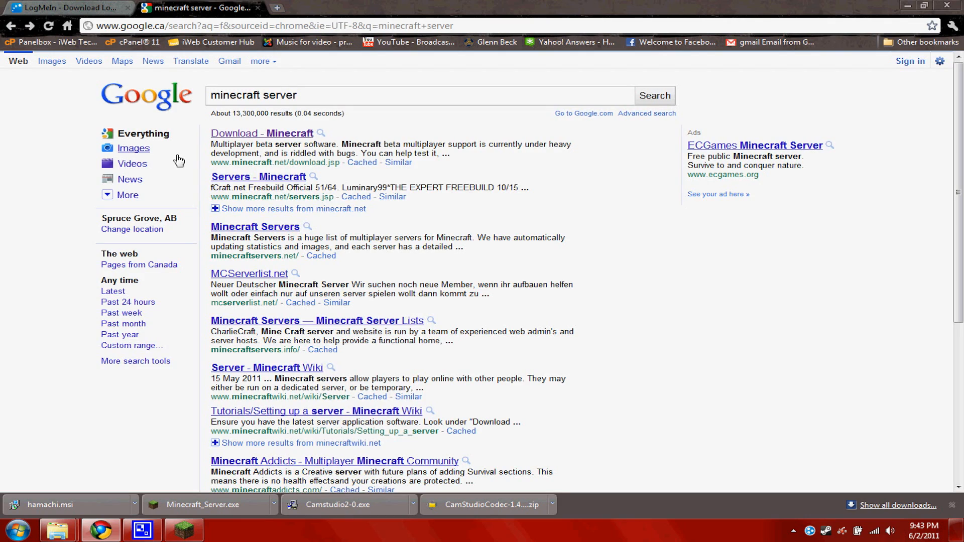
{"action": "left_click", "coordinate": [261, 133]}
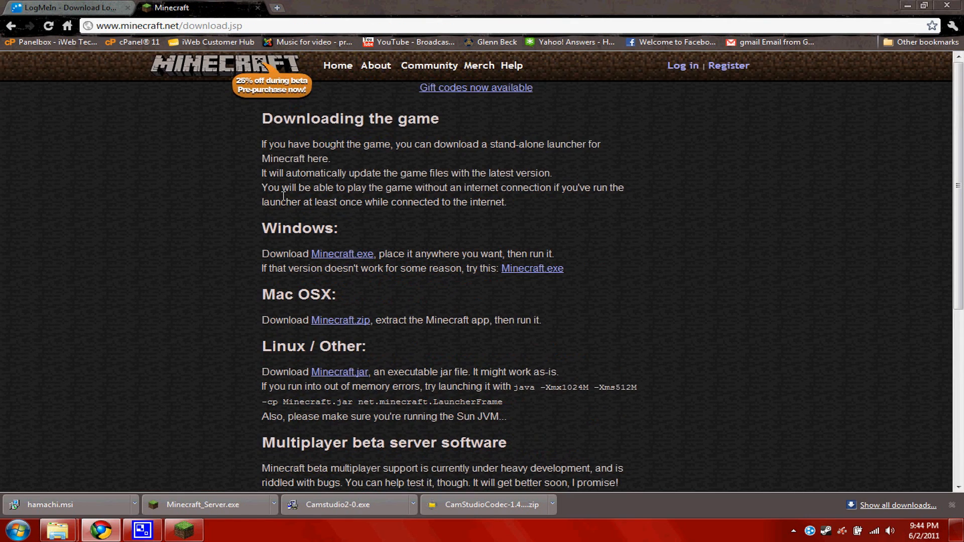
{"action": "mouse_move", "coordinate": [324, 265]}
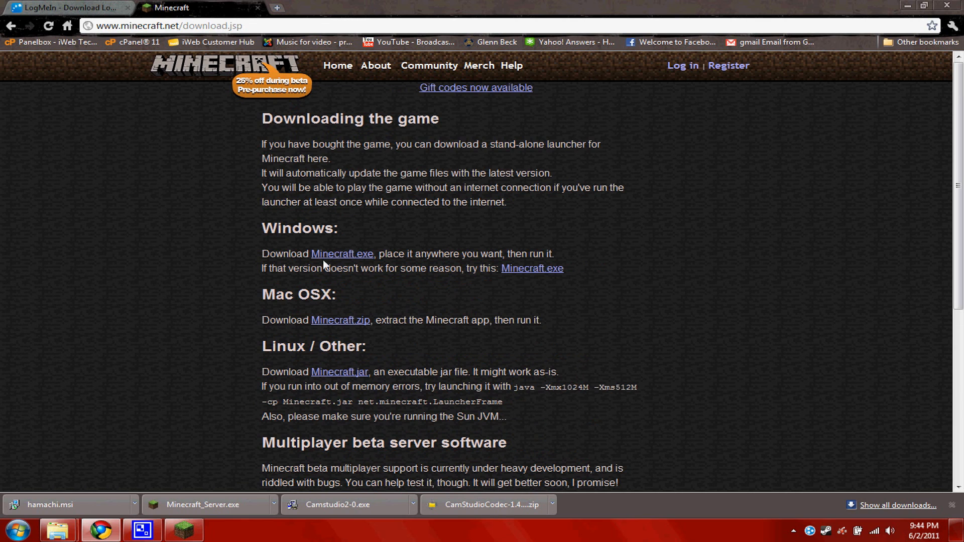
{"action": "scroll", "scroll_direction": "down", "scroll_amount": 3}
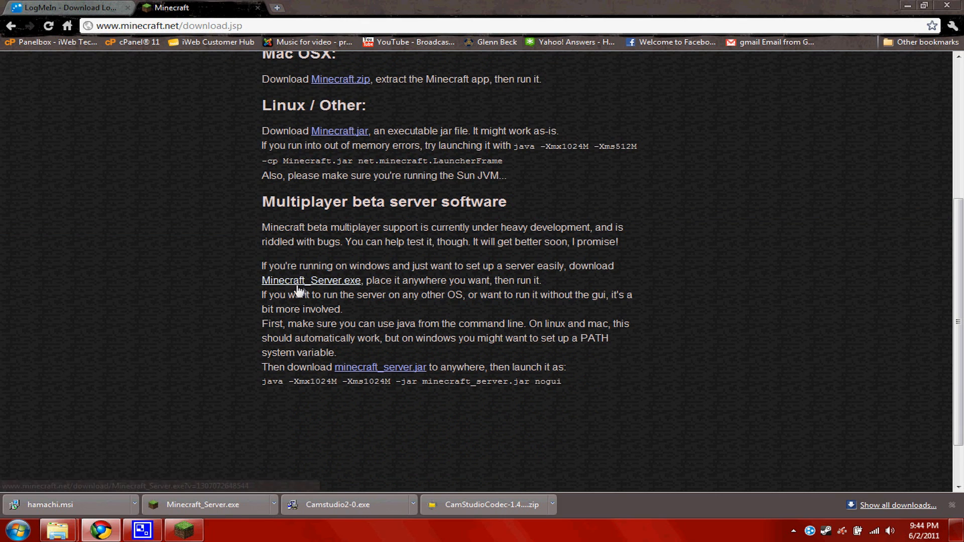
{"action": "mouse_move", "coordinate": [302, 291]}
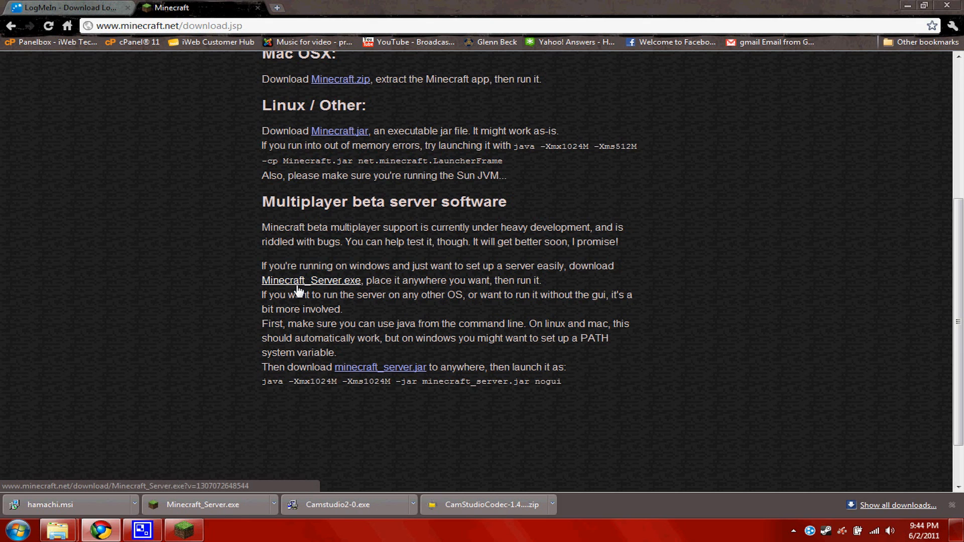
{"action": "left_click", "coordinate": [305, 280]}
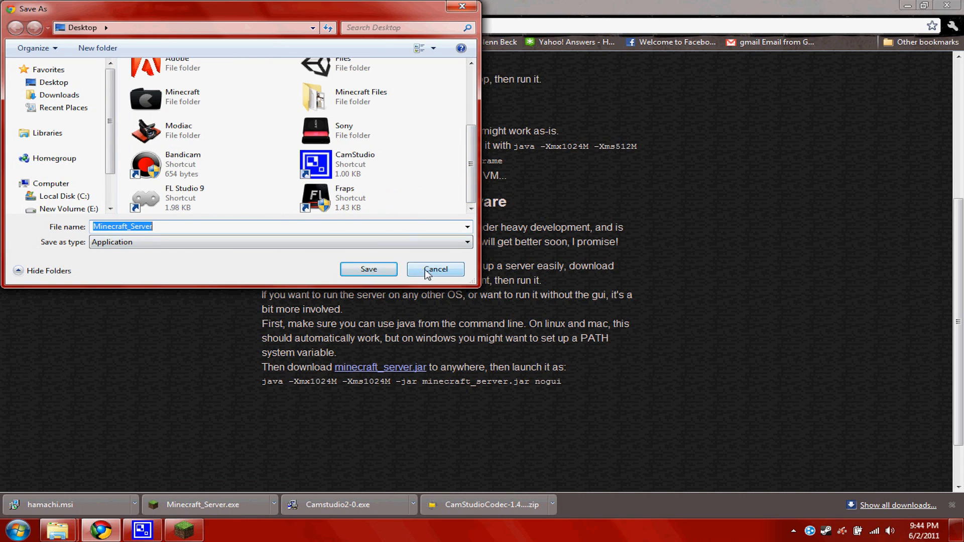
{"action": "left_click", "coordinate": [436, 269]}
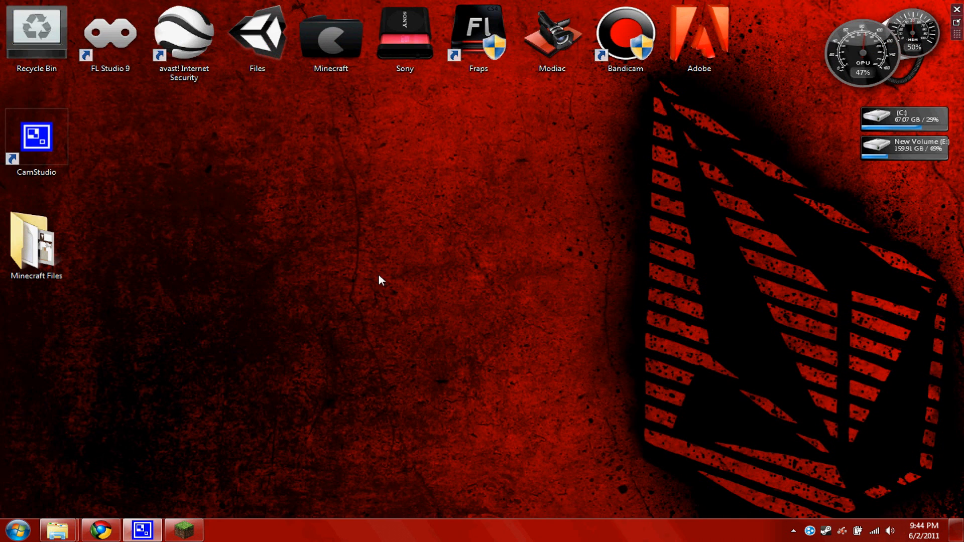
Run Minecraft_Server.exe from the Challenge Server folder, allowing it past the security warning.
{"action": "left_click", "coordinate": [36, 245]}
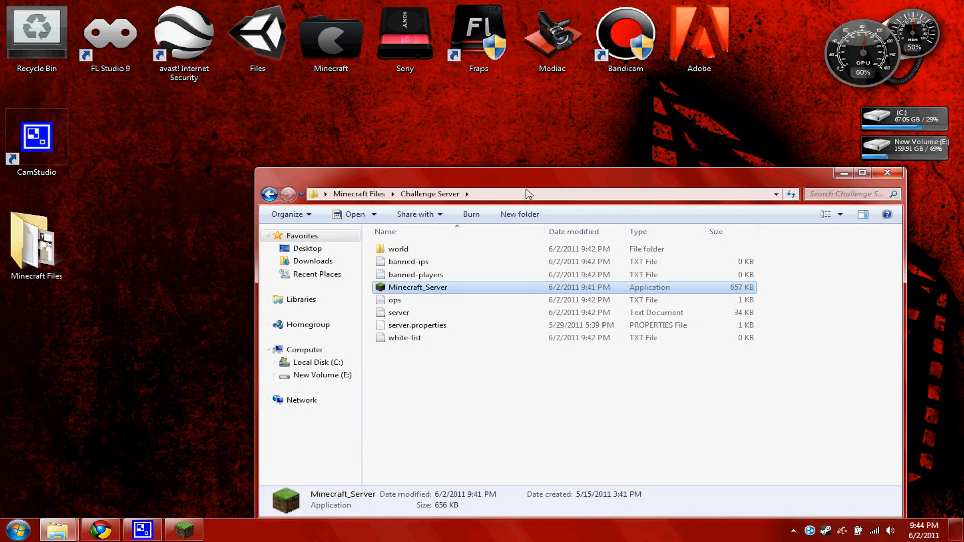
{"action": "left_click_drag", "start_coordinate": [527, 171], "coordinate": [496, 111]}
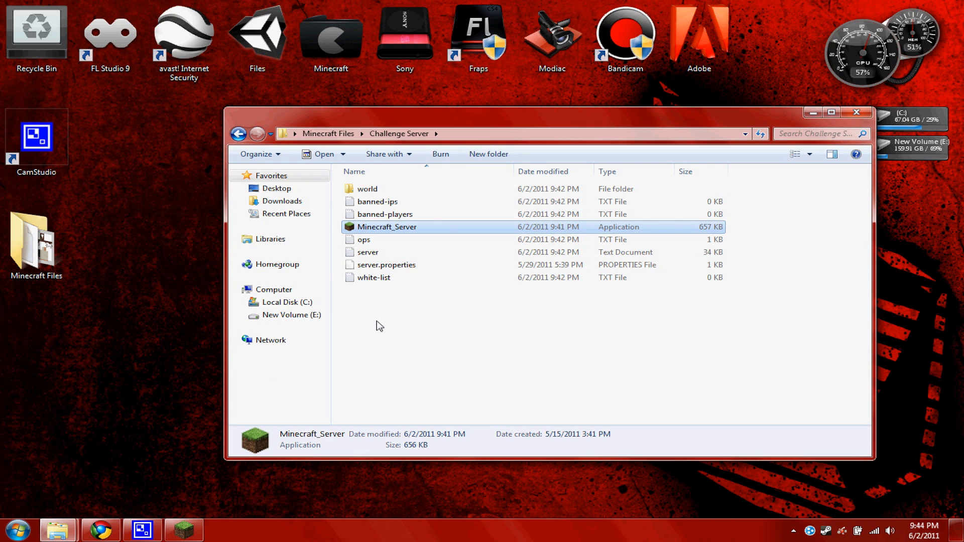
{"action": "mouse_move", "coordinate": [371, 235]}
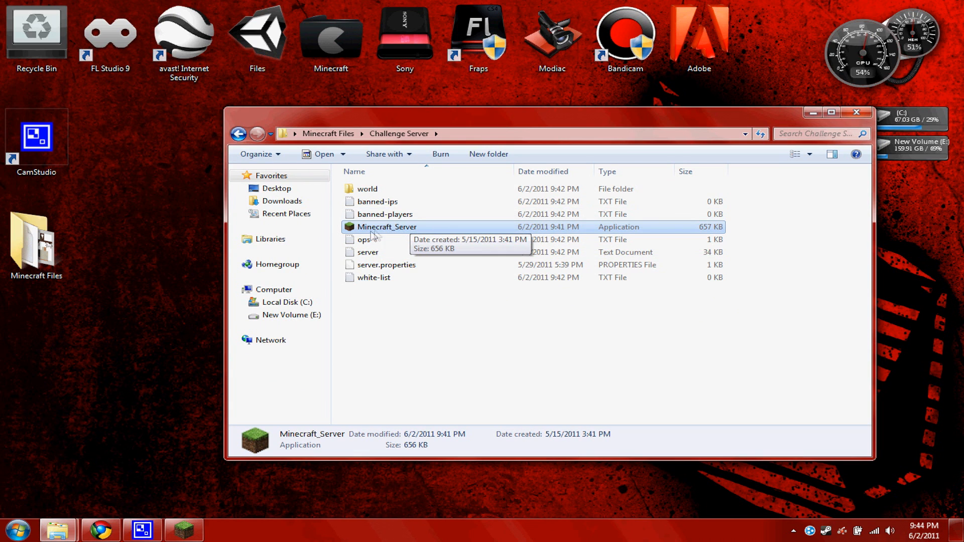
{"action": "mouse_move", "coordinate": [387, 255]}
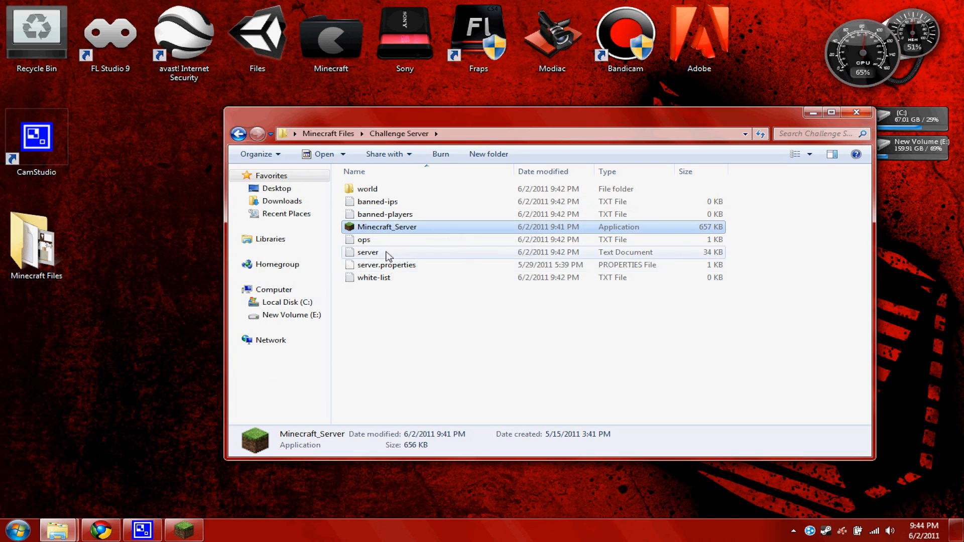
{"action": "double_click", "coordinate": [387, 227]}
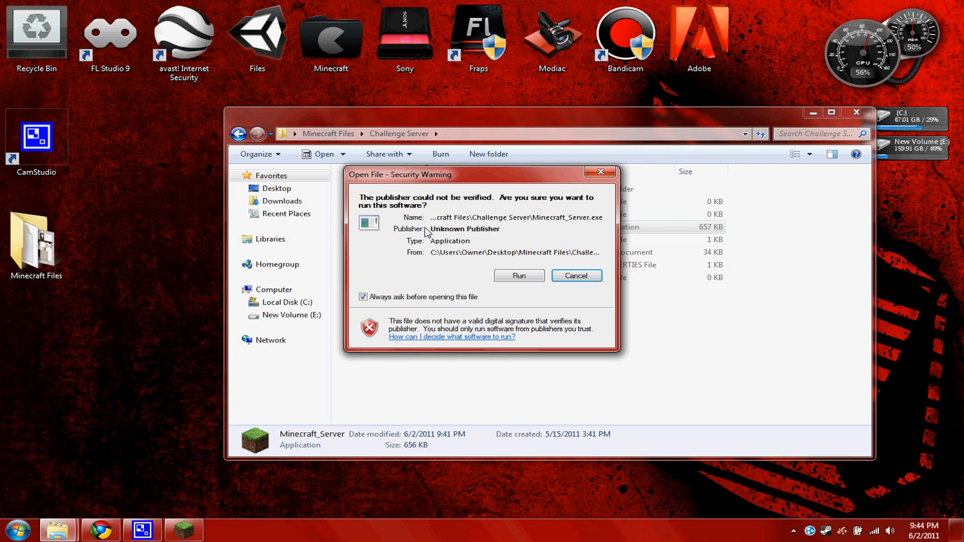
{"action": "left_click", "coordinate": [519, 275]}
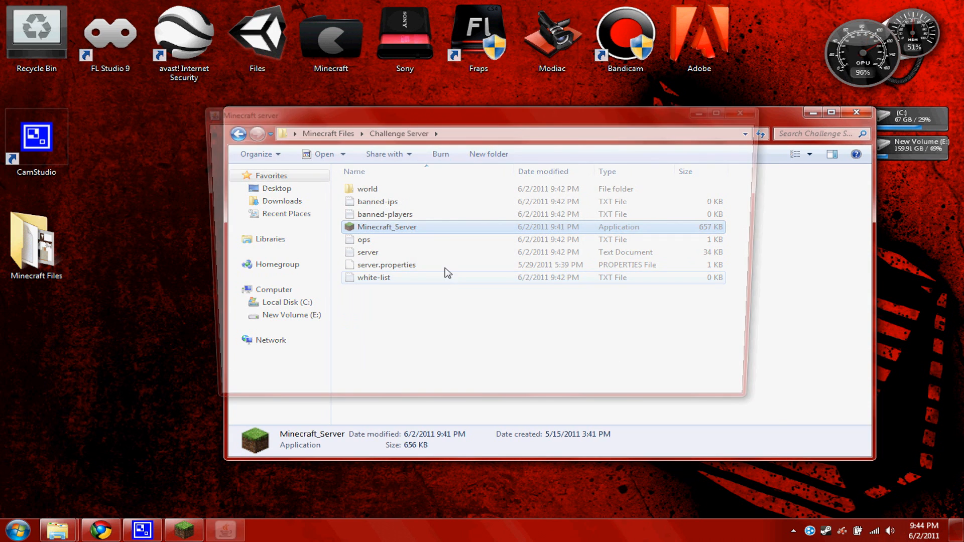
Let the server start and make player gallard an operator with the op console command.
{"action": "double_click", "coordinate": [386, 227]}
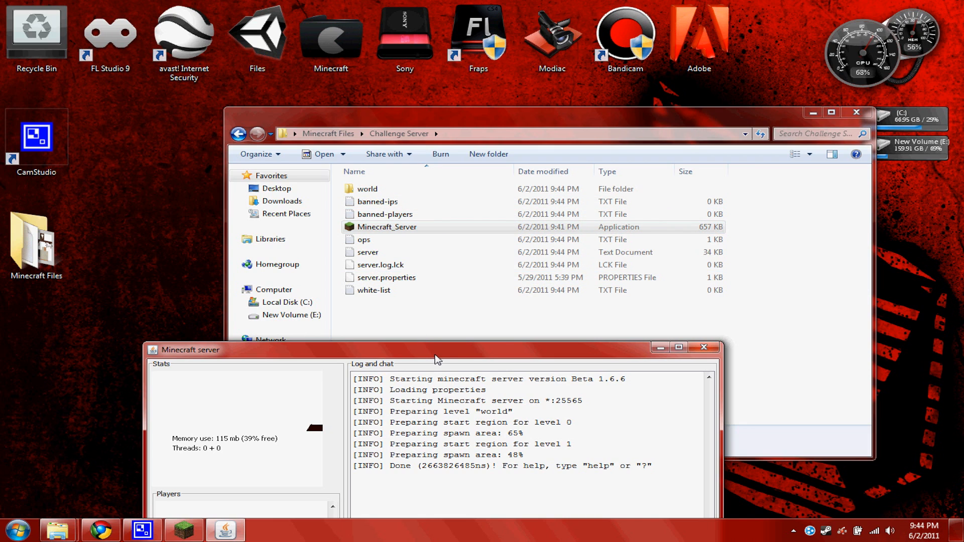
{"action": "left_click_drag", "start_coordinate": [436, 350], "coordinate": [369, 330]}
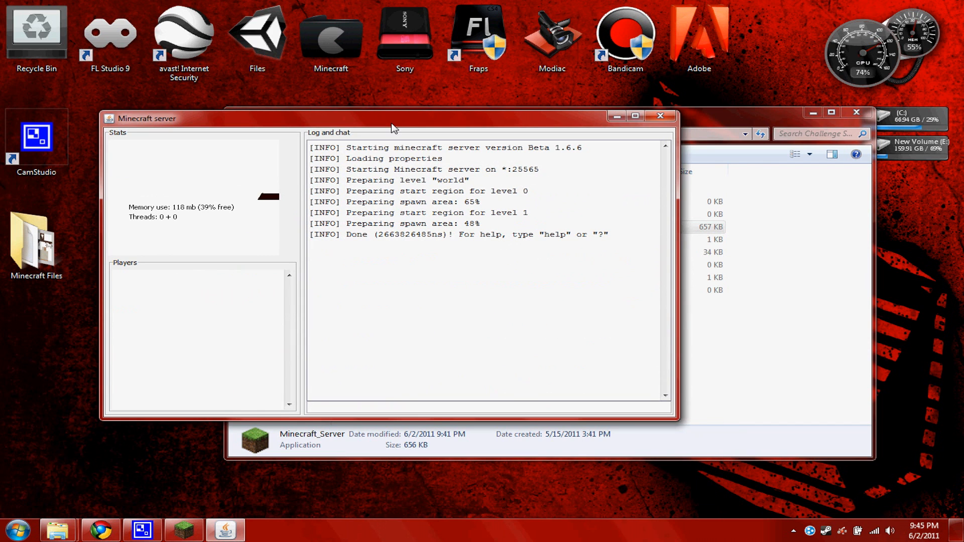
{"action": "mouse_move", "coordinate": [472, 410]}
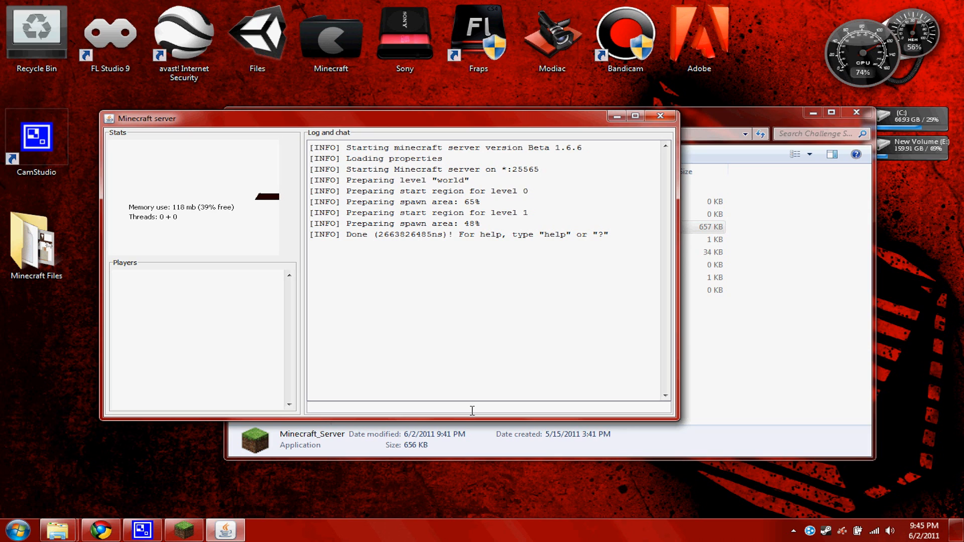
{"action": "mouse_move", "coordinate": [515, 448]}
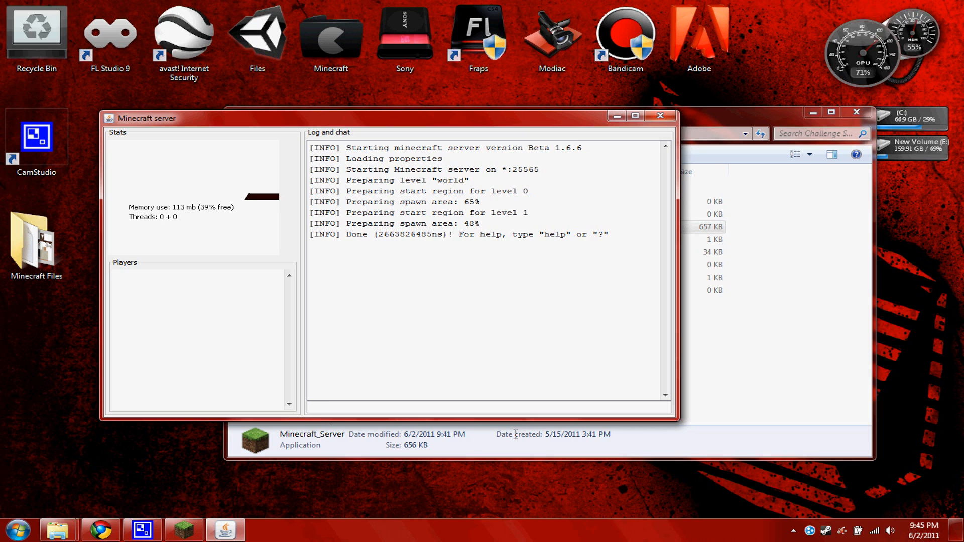
{"action": "mouse_move", "coordinate": [558, 538]}
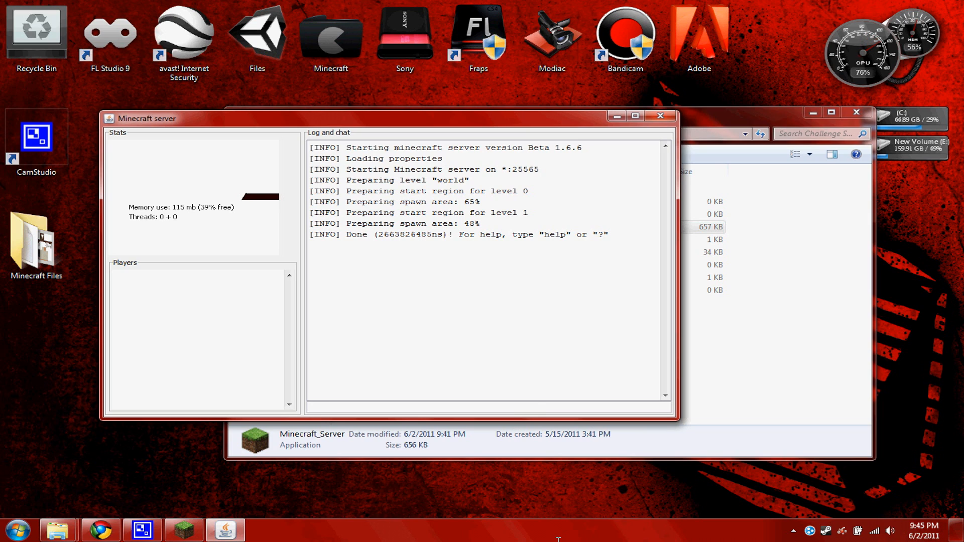
{"action": "type", "text": "op"}
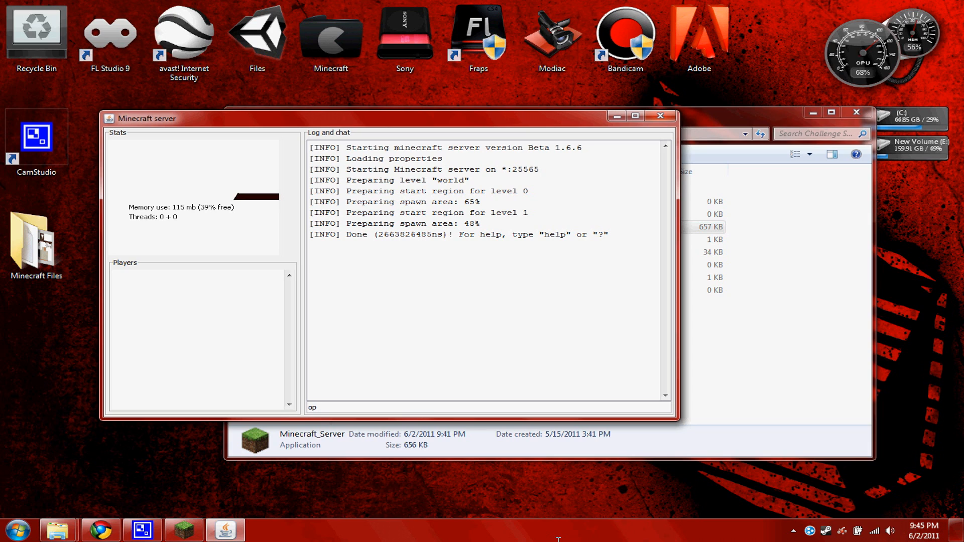
{"action": "type", "text": "gallard"}
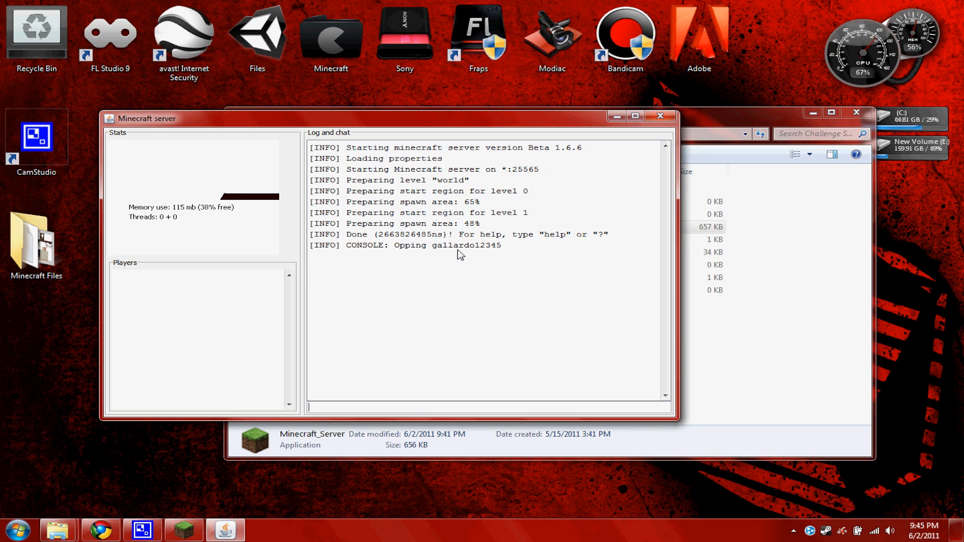
{"action": "mouse_move", "coordinate": [440, 283]}
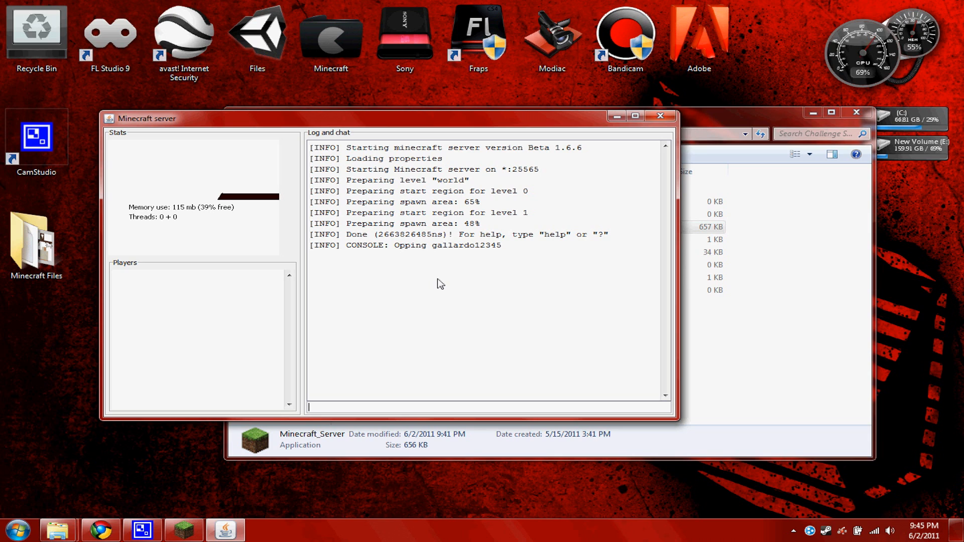
{"action": "mouse_move", "coordinate": [437, 289]}
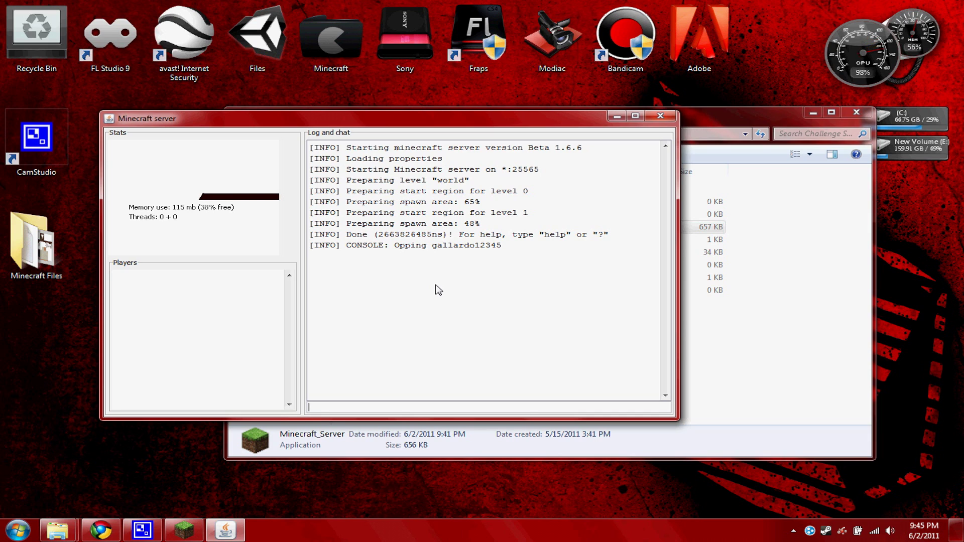
{"action": "mouse_move", "coordinate": [493, 253]}
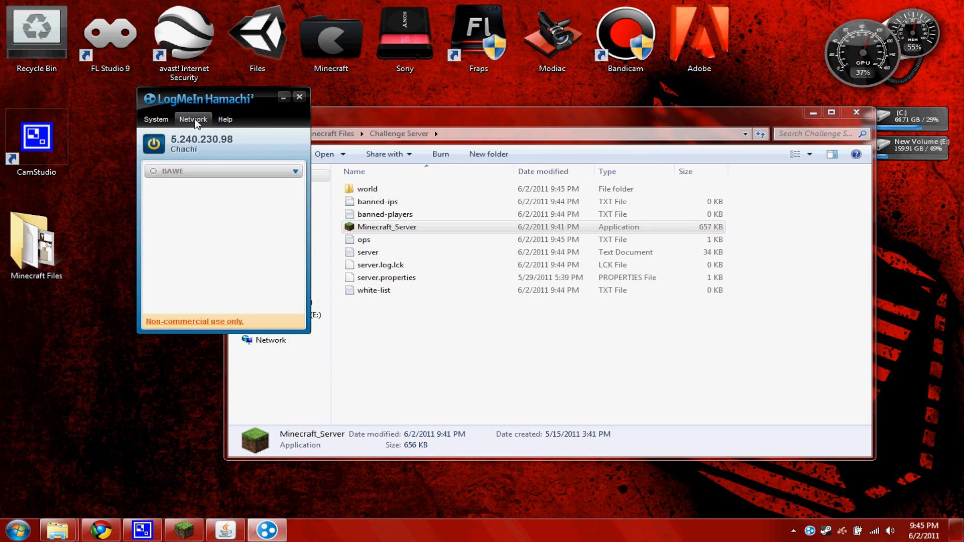
Power on the Hamachi client so it shows its address and the BAWE network.
{"action": "left_click", "coordinate": [192, 118]}
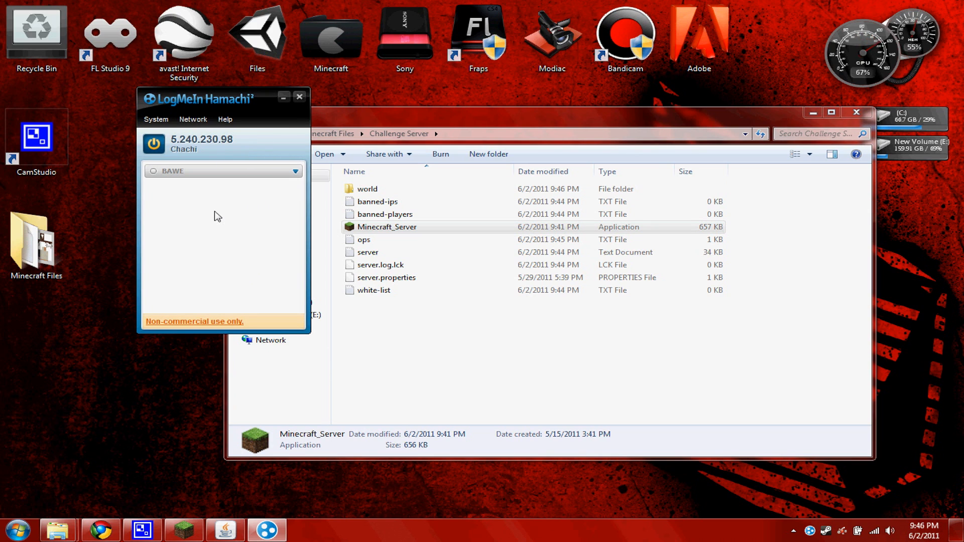
{"action": "mouse_move", "coordinate": [196, 195]}
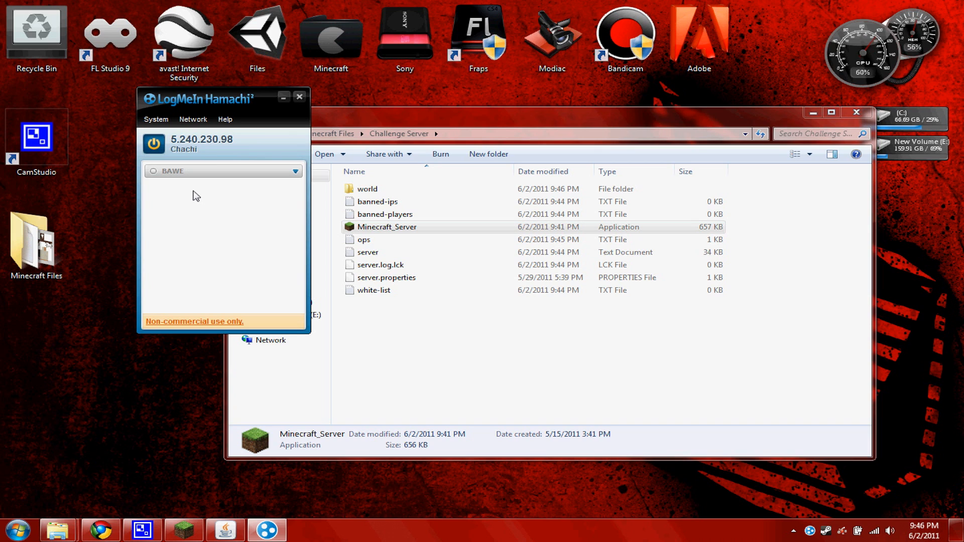
{"action": "mouse_move", "coordinate": [182, 179]}
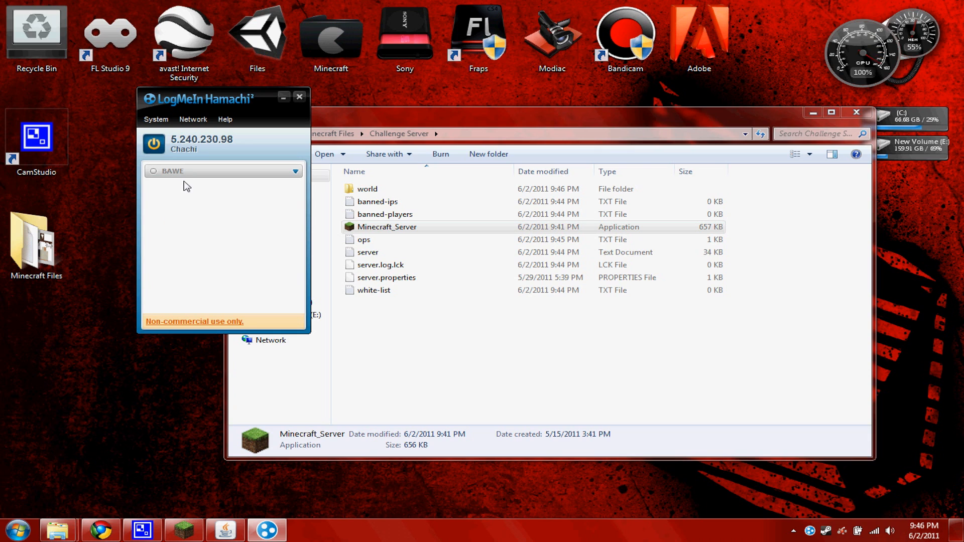
{"action": "mouse_move", "coordinate": [191, 179]}
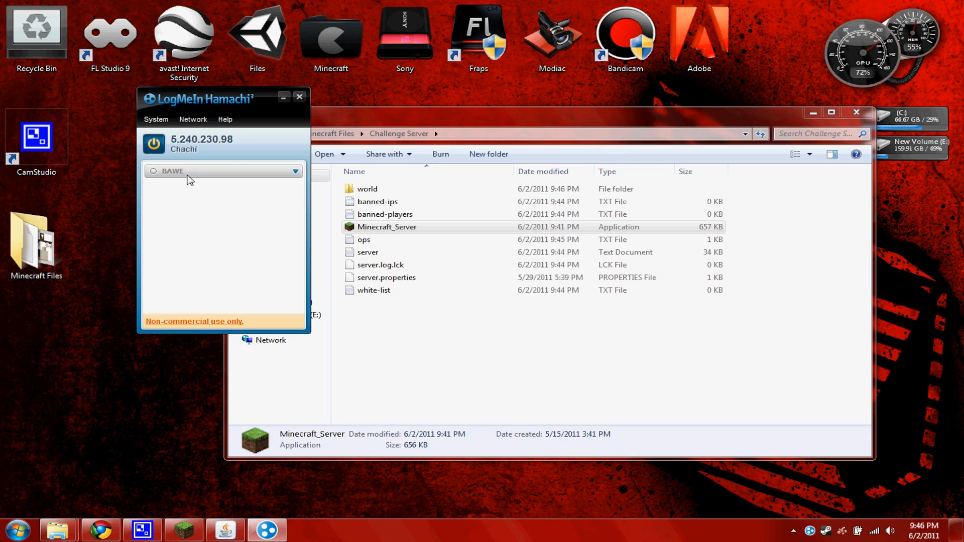
{"action": "mouse_move", "coordinate": [176, 185]}
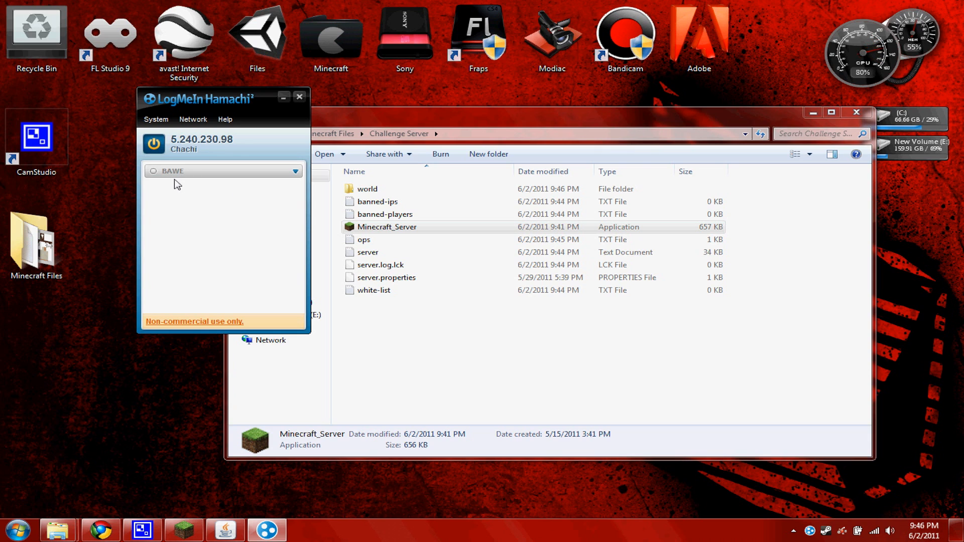
{"action": "mouse_move", "coordinate": [296, 172]}
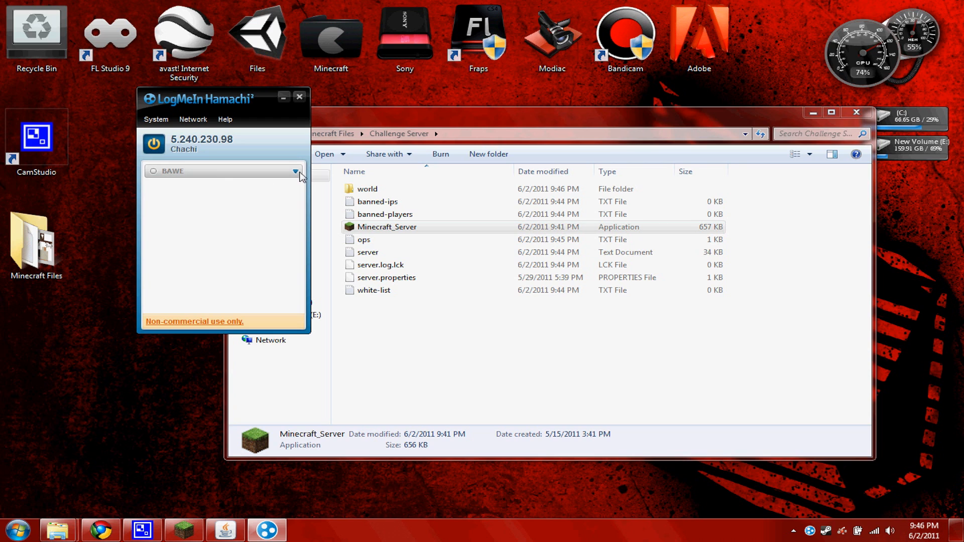
{"action": "mouse_move", "coordinate": [168, 184]}
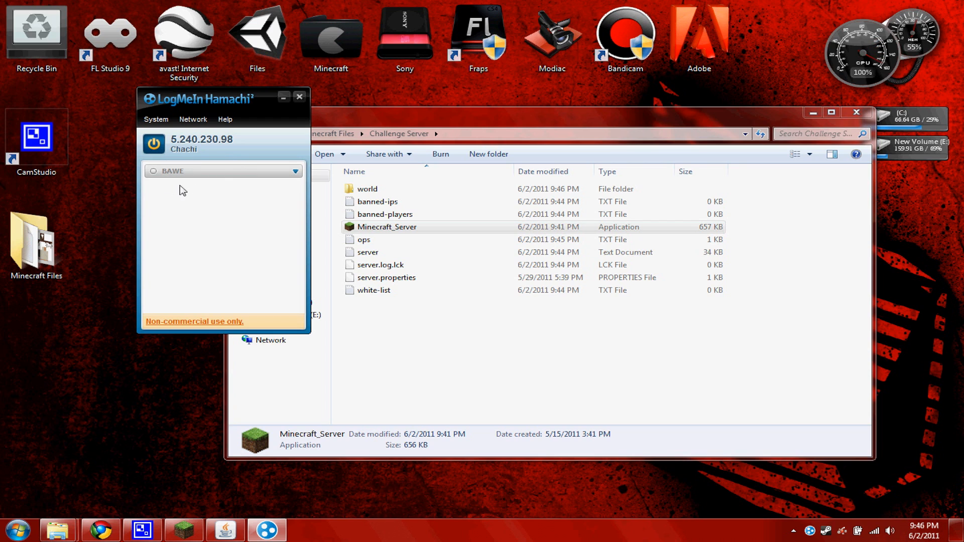
{"action": "mouse_move", "coordinate": [174, 200]}
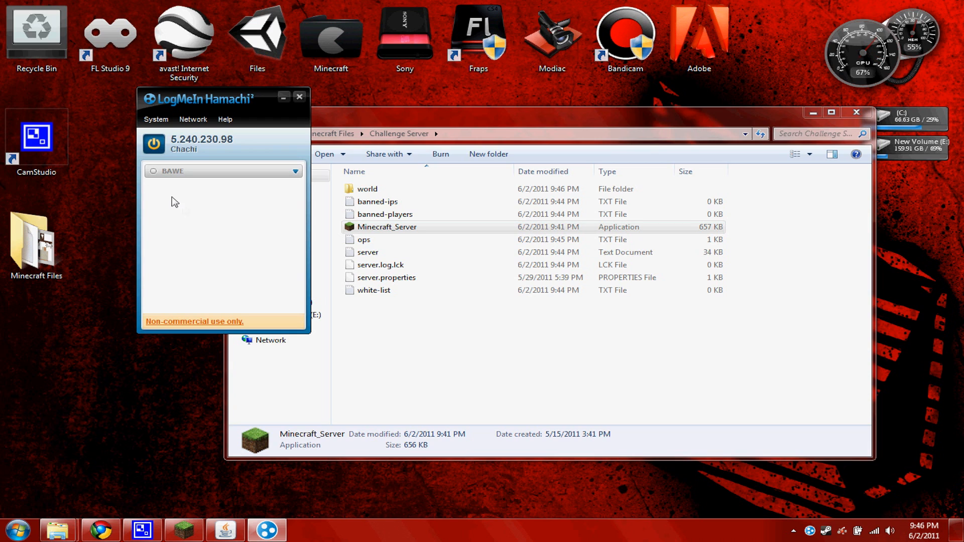
{"action": "mouse_move", "coordinate": [156, 210]}
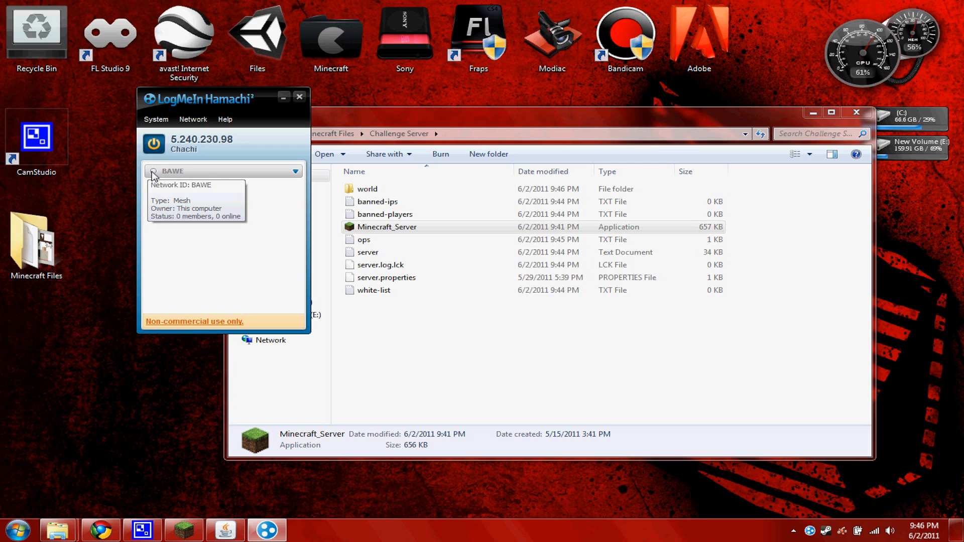
{"action": "mouse_move", "coordinate": [170, 242]}
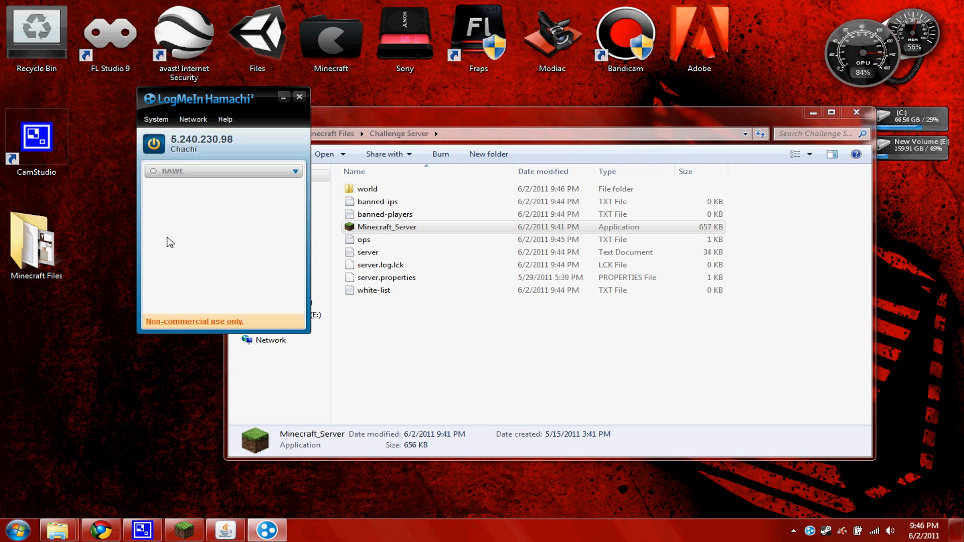
{"action": "mouse_move", "coordinate": [177, 212]}
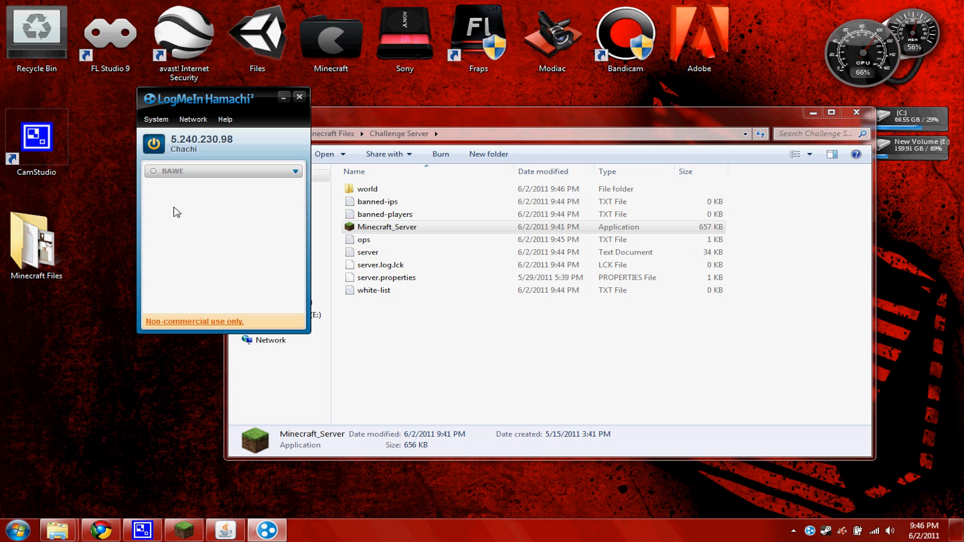
{"action": "mouse_move", "coordinate": [157, 147]}
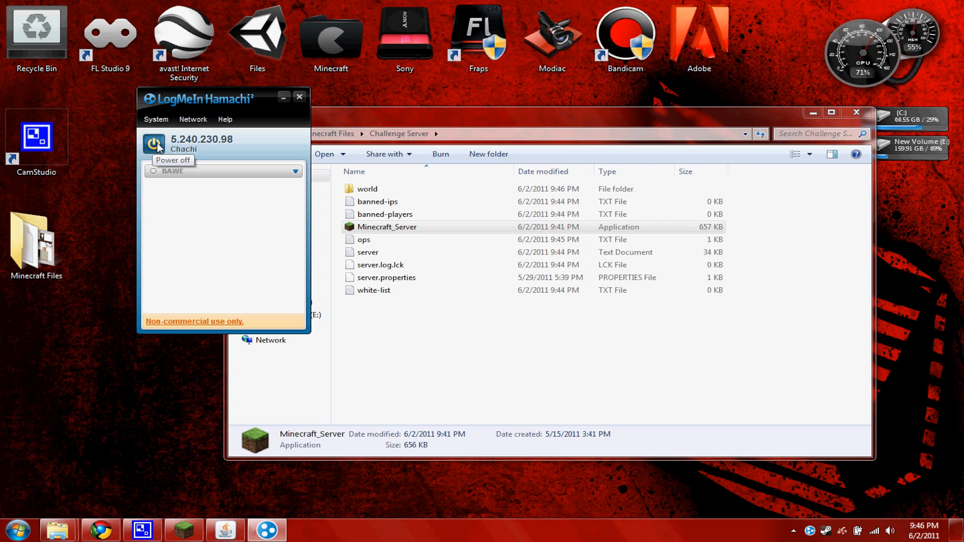
{"action": "mouse_move", "coordinate": [172, 233]}
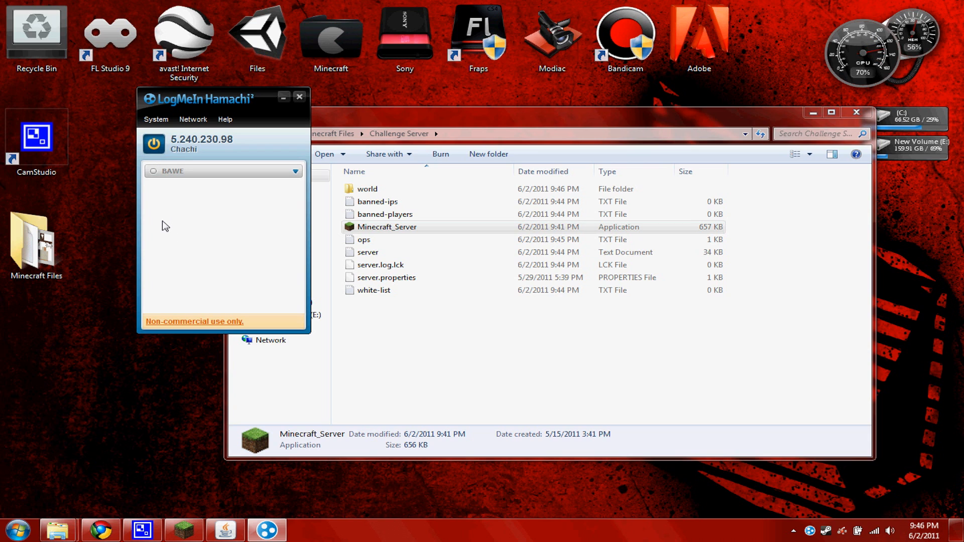
{"action": "mouse_move", "coordinate": [179, 490]}
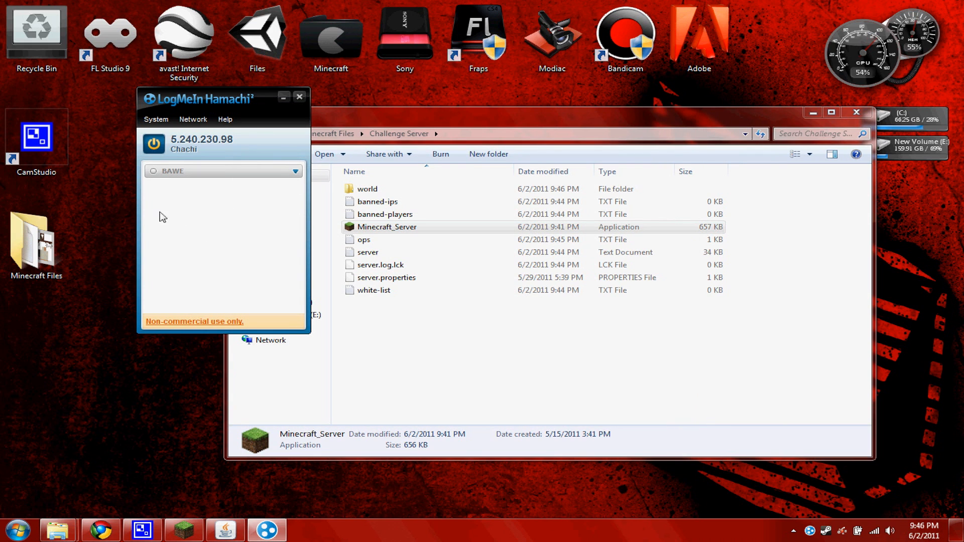
{"action": "mouse_move", "coordinate": [183, 222]}
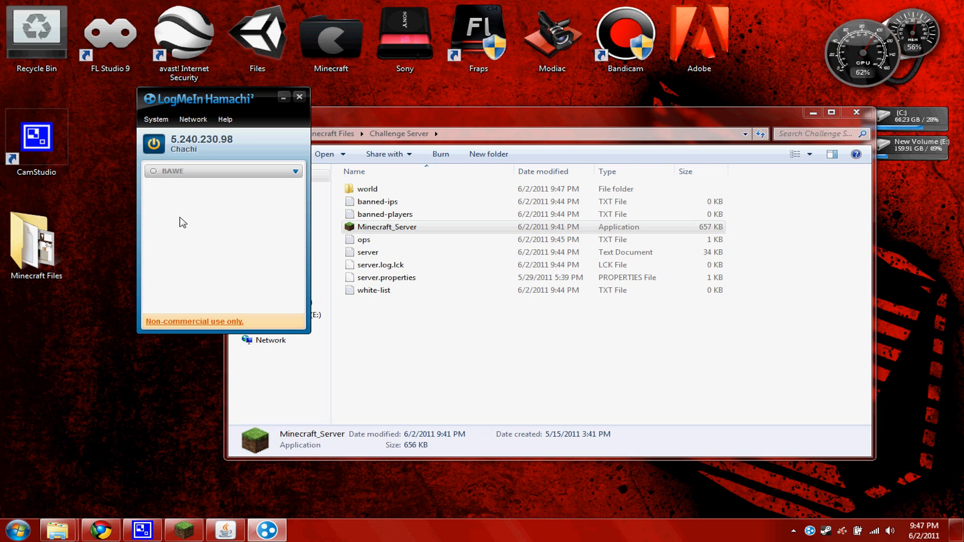
{"action": "mouse_move", "coordinate": [199, 208]}
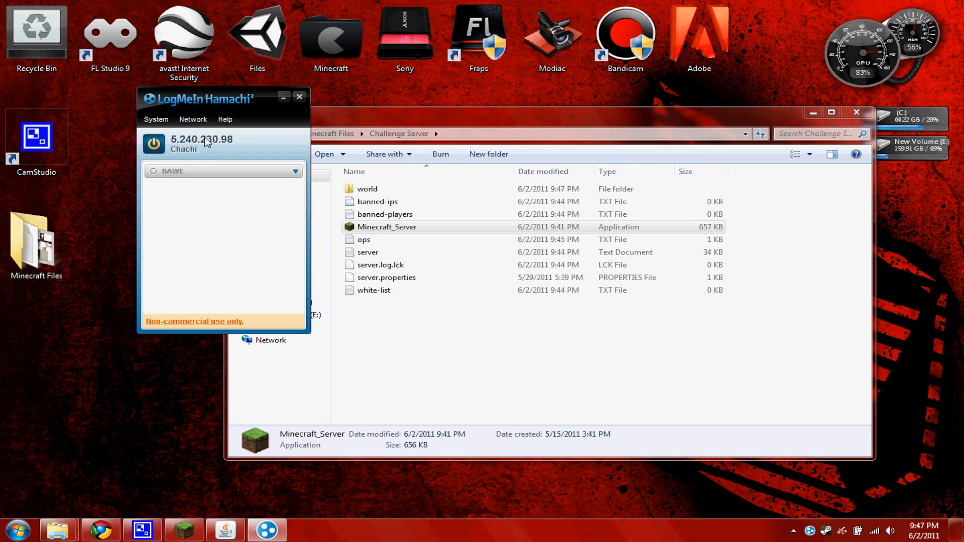
{"action": "mouse_move", "coordinate": [220, 184]}
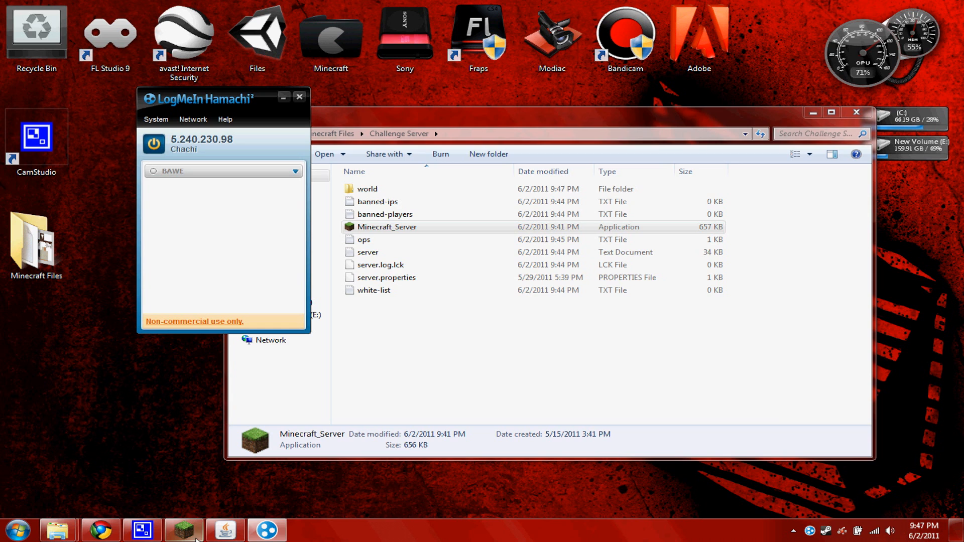
Enter localhost as the multiplayer server address and connect to it.
{"action": "left_click", "coordinate": [182, 530]}
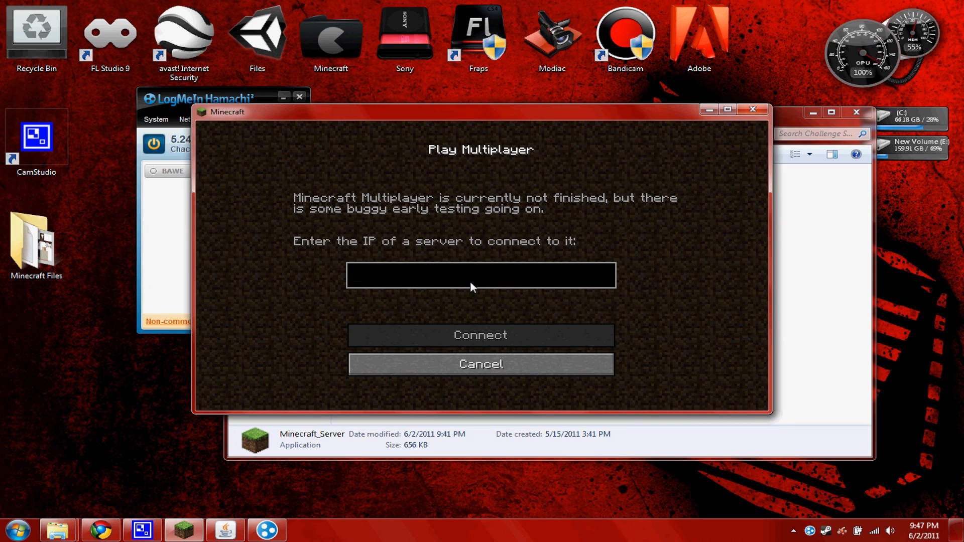
{"action": "left_click", "coordinate": [480, 275]}
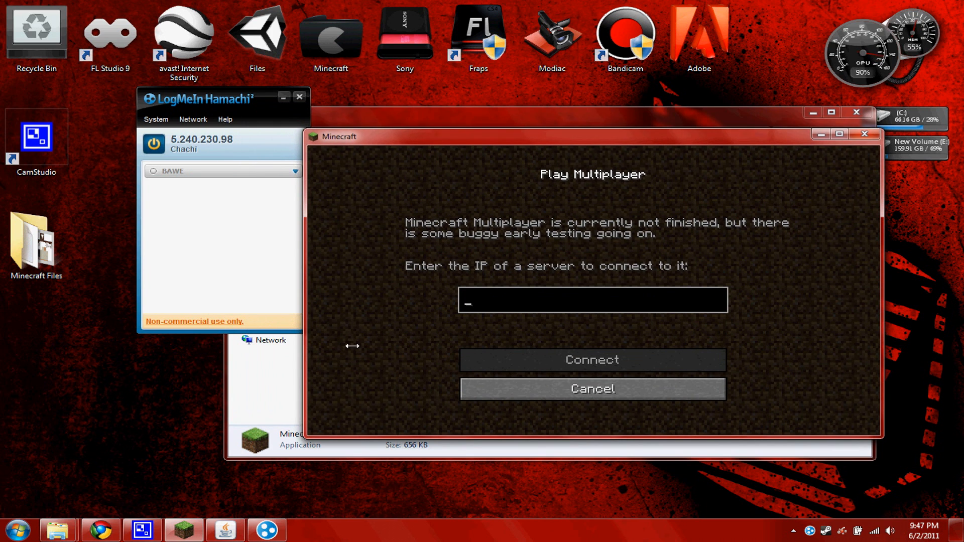
{"action": "mouse_move", "coordinate": [474, 360]}
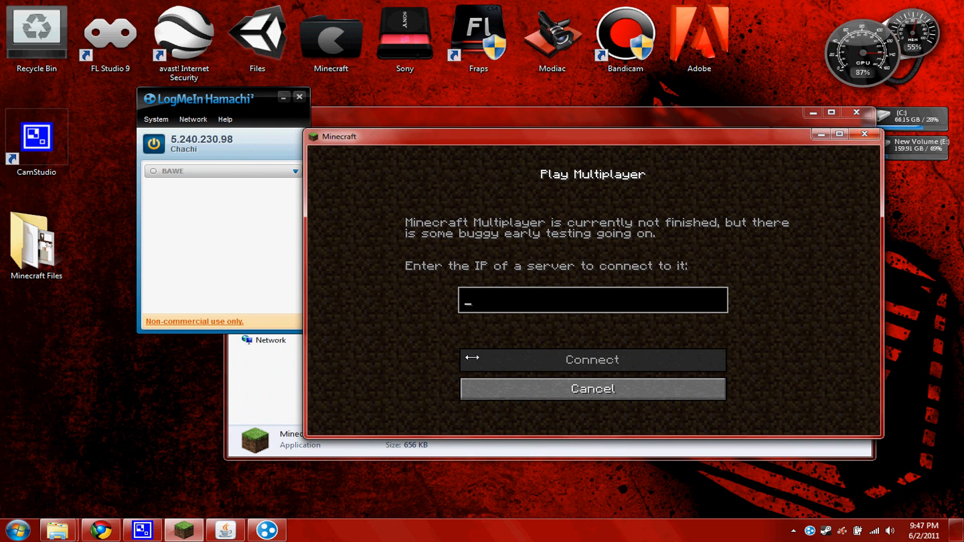
{"action": "type", "text": "localhost"}
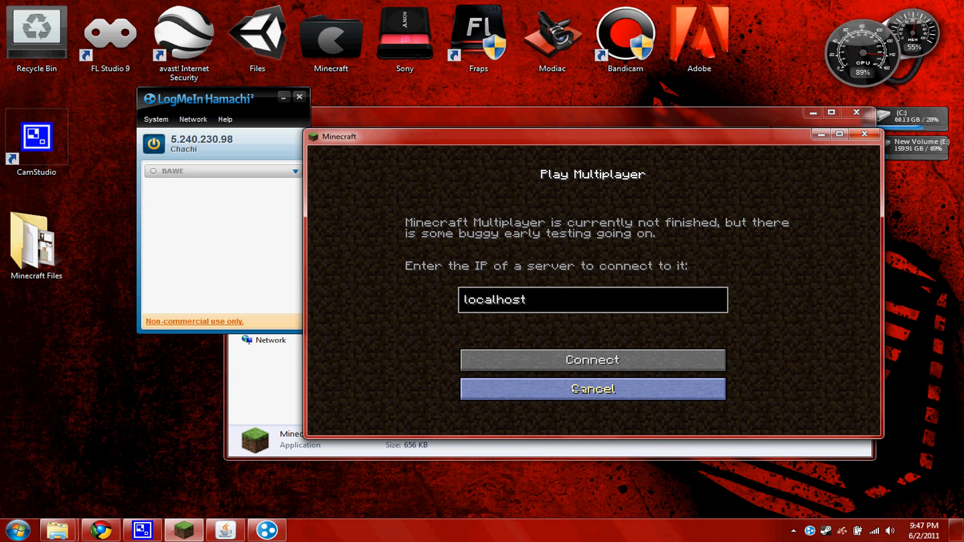
{"action": "left_click", "coordinate": [593, 390]}
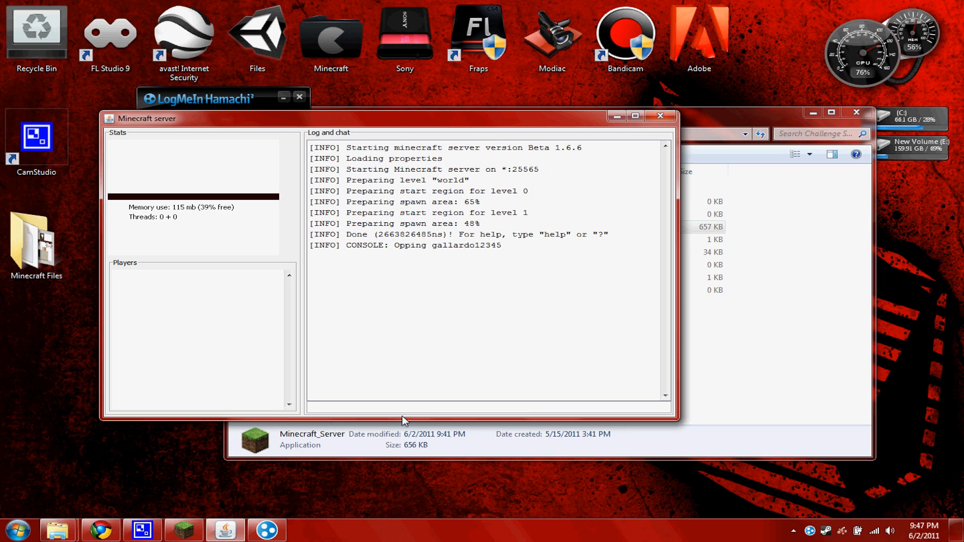
Request help in the server console to list commands like kick, ban, op, stop and save-all.
{"action": "type", "text": "helpo"}
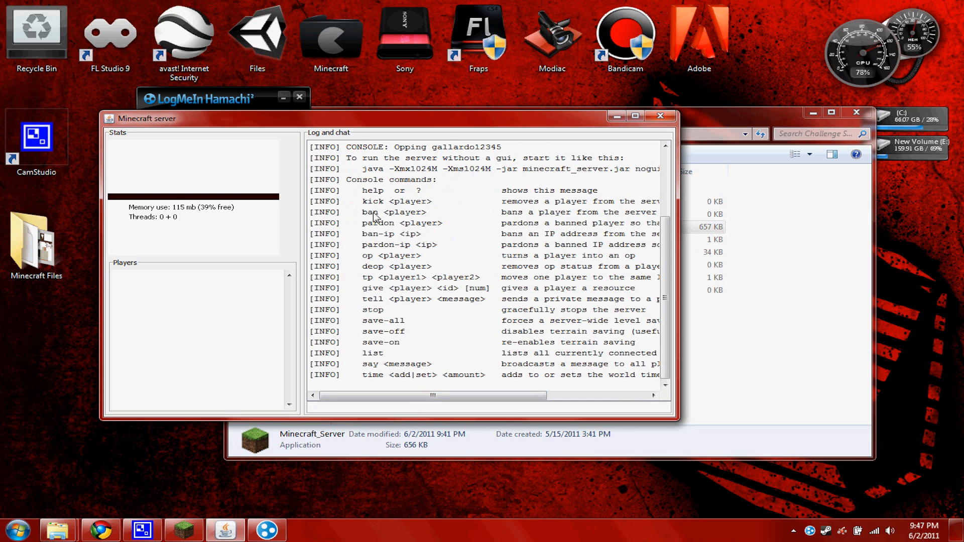
{"action": "mouse_move", "coordinate": [404, 366]}
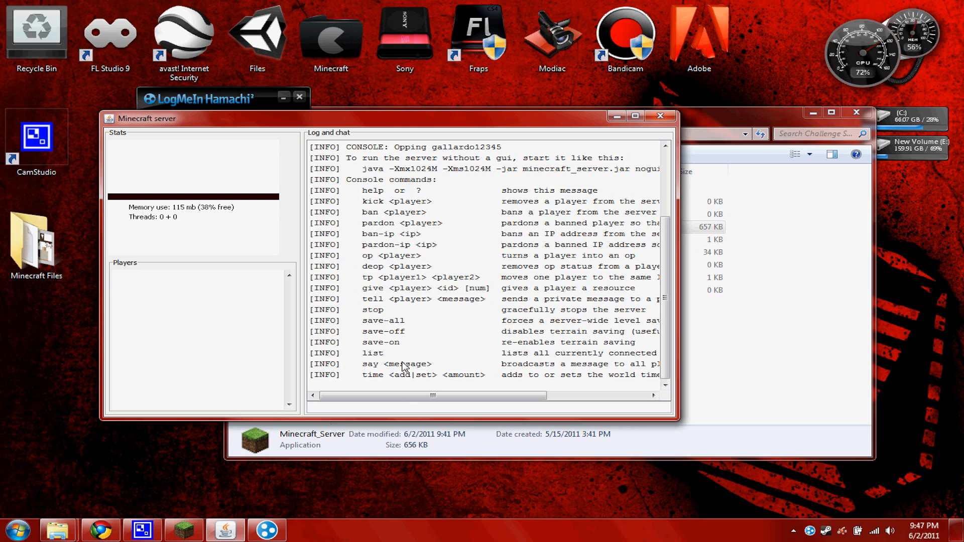
{"action": "mouse_move", "coordinate": [405, 227]}
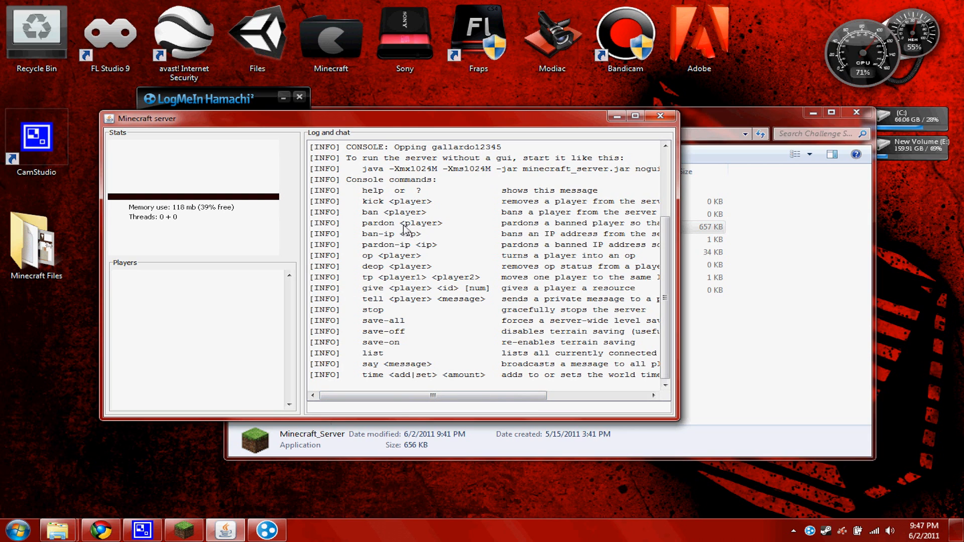
{"action": "mouse_move", "coordinate": [407, 293]}
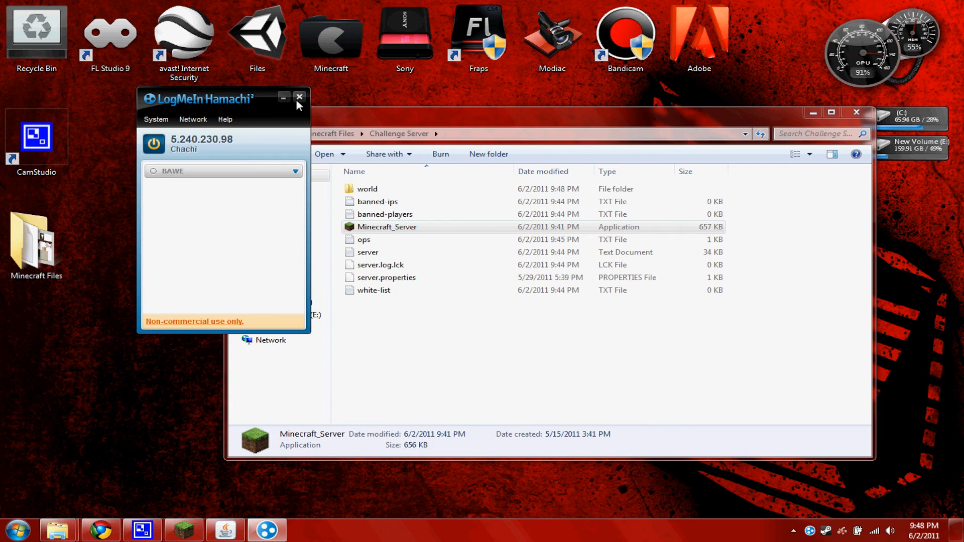
Close Hamachi, point out white-list, look inside the world folder and return to Challenge Server.
{"action": "left_click", "coordinate": [300, 97]}
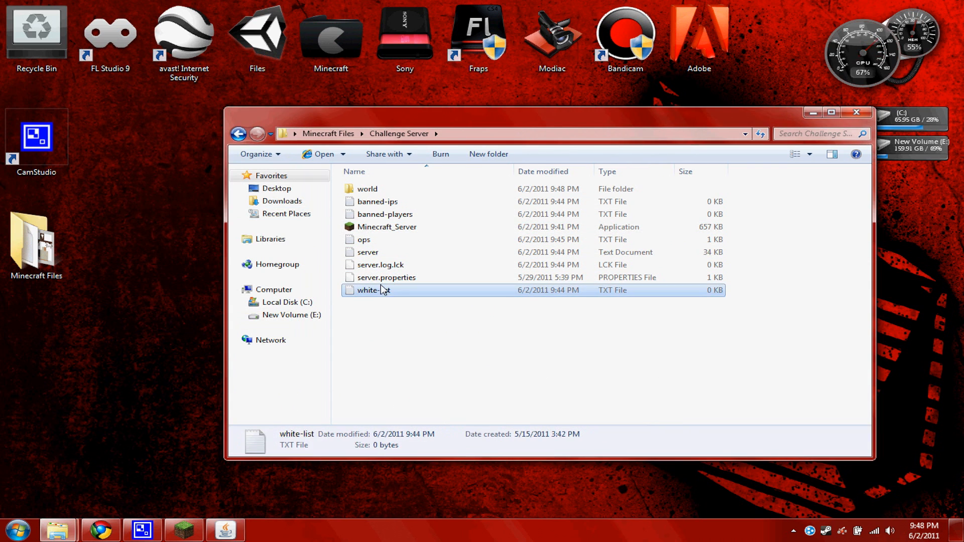
{"action": "left_click", "coordinate": [364, 239]}
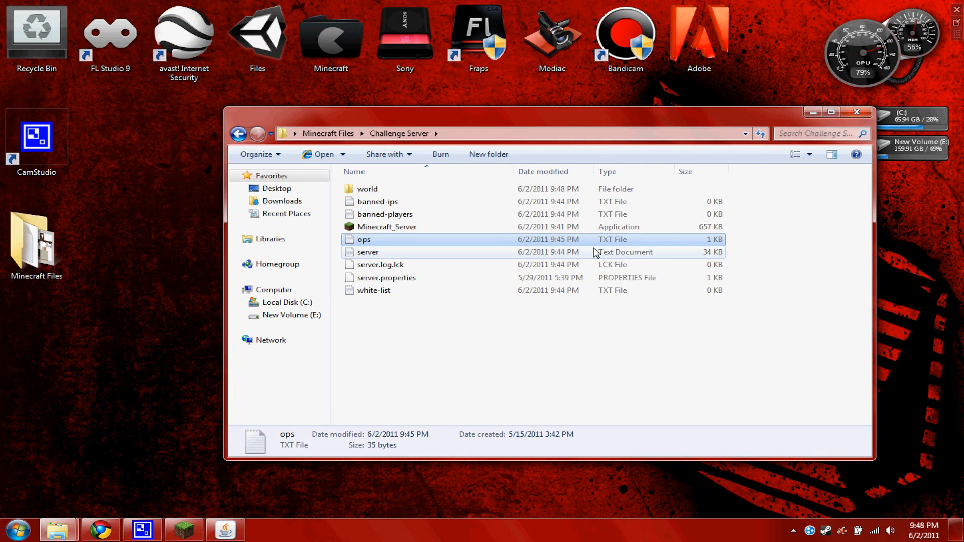
{"action": "mouse_move", "coordinate": [466, 215]}
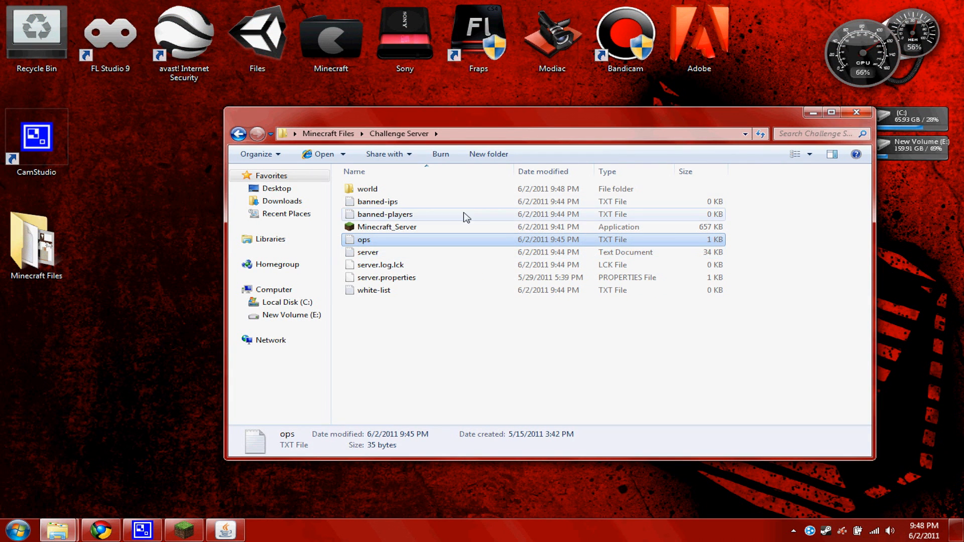
{"action": "double_click", "coordinate": [368, 189]}
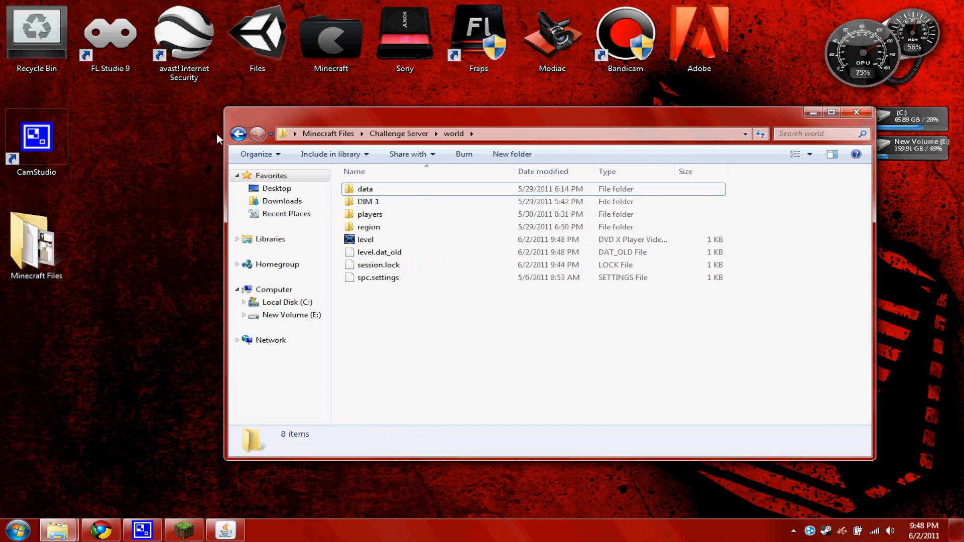
{"action": "left_click", "coordinate": [239, 134]}
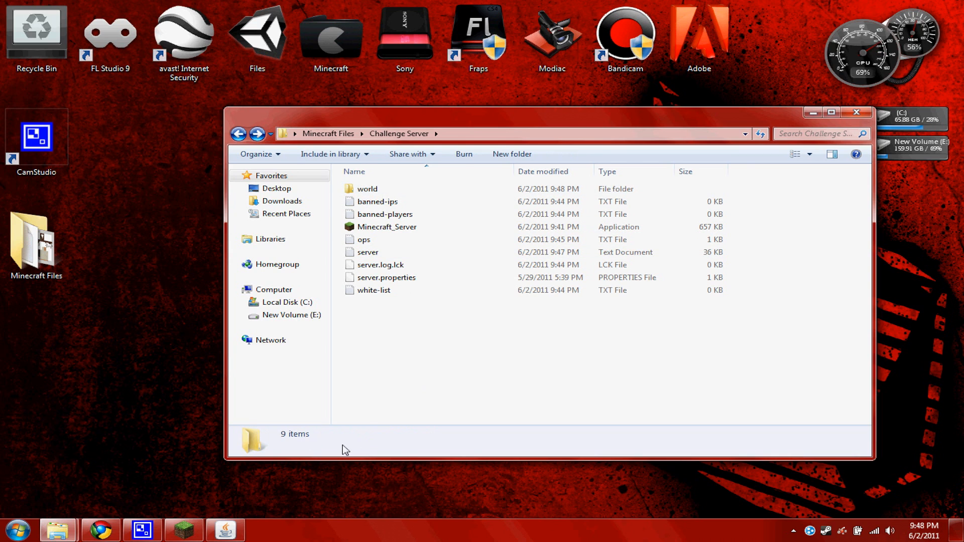
{"action": "mouse_move", "coordinate": [283, 485]}
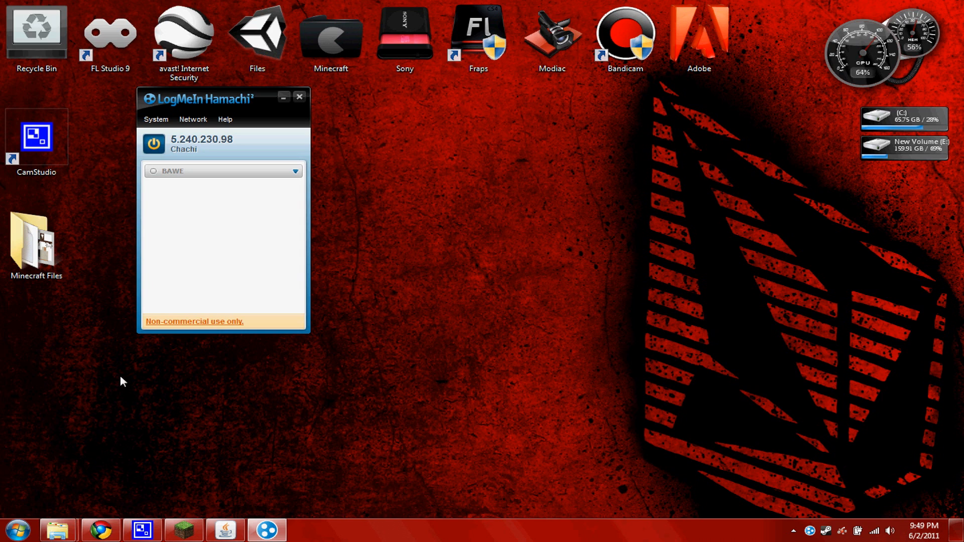
{"action": "mouse_move", "coordinate": [78, 508]}
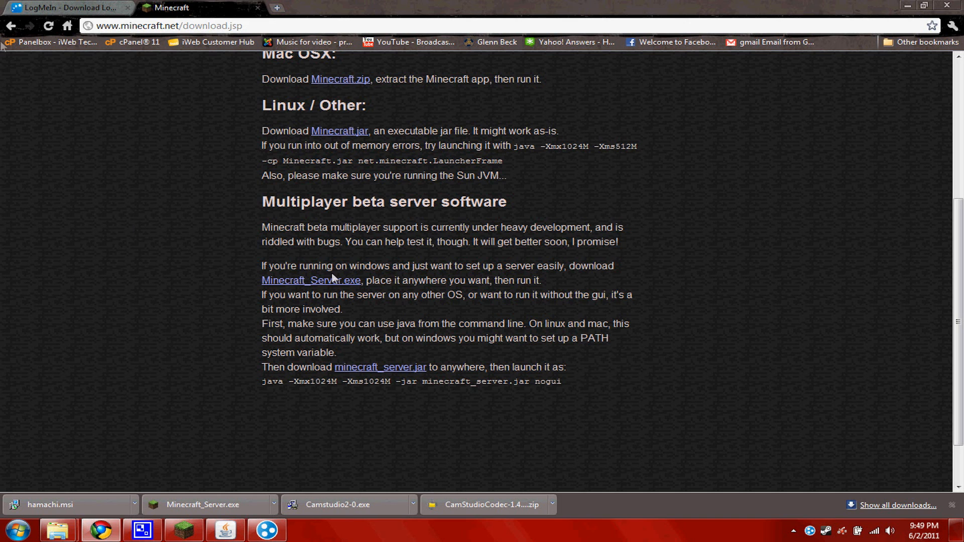
Show the Minecraft server download section, then switch to the LogMeIn Hamachi download page.
{"action": "left_click", "coordinate": [66, 8]}
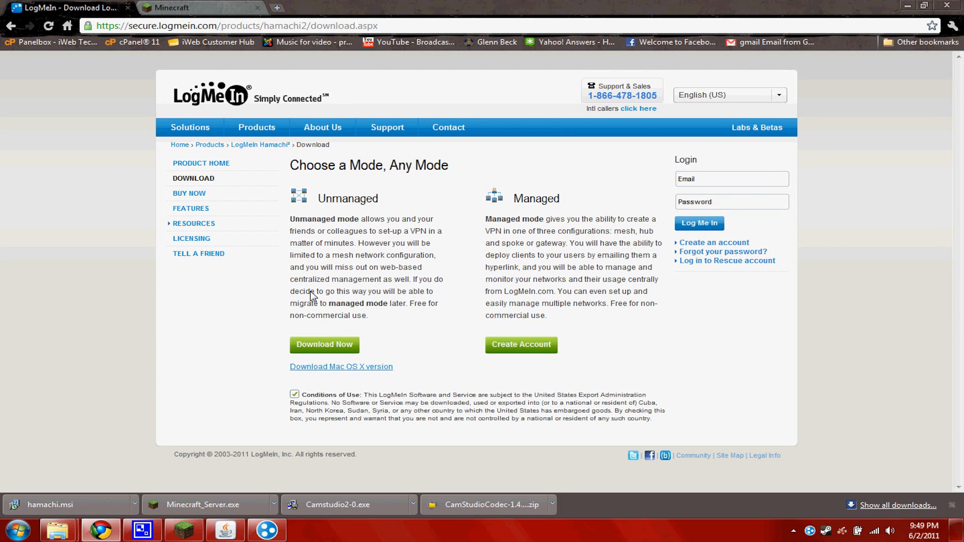
{"action": "mouse_move", "coordinate": [908, 5]}
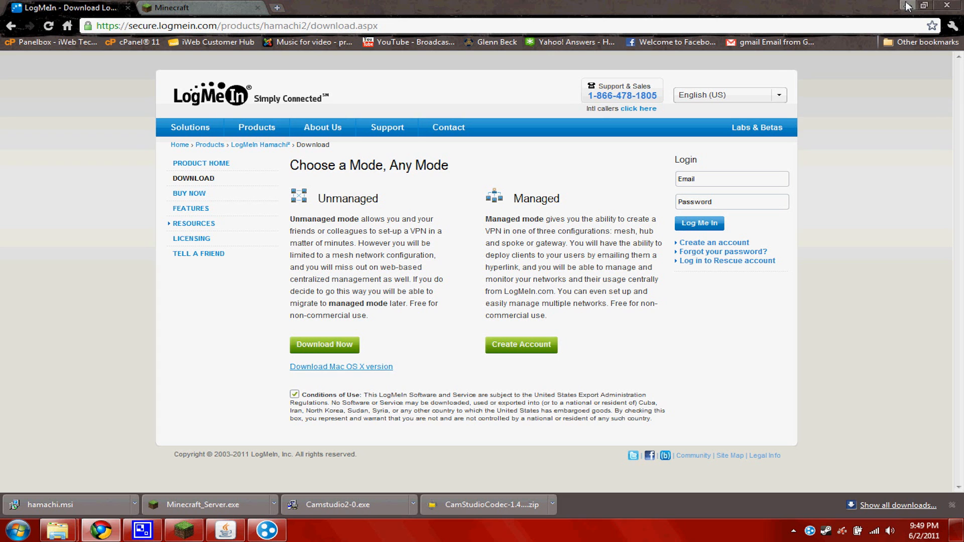
{"action": "mouse_move", "coordinate": [907, 5]}
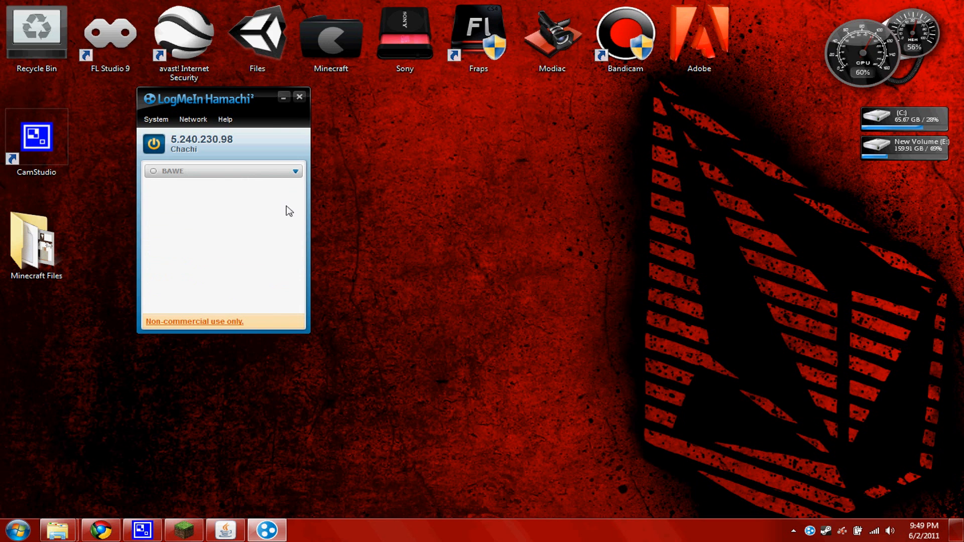
Close the LogMeIn Hamachi window, leaving the empty desktop.
{"action": "left_click", "coordinate": [299, 96]}
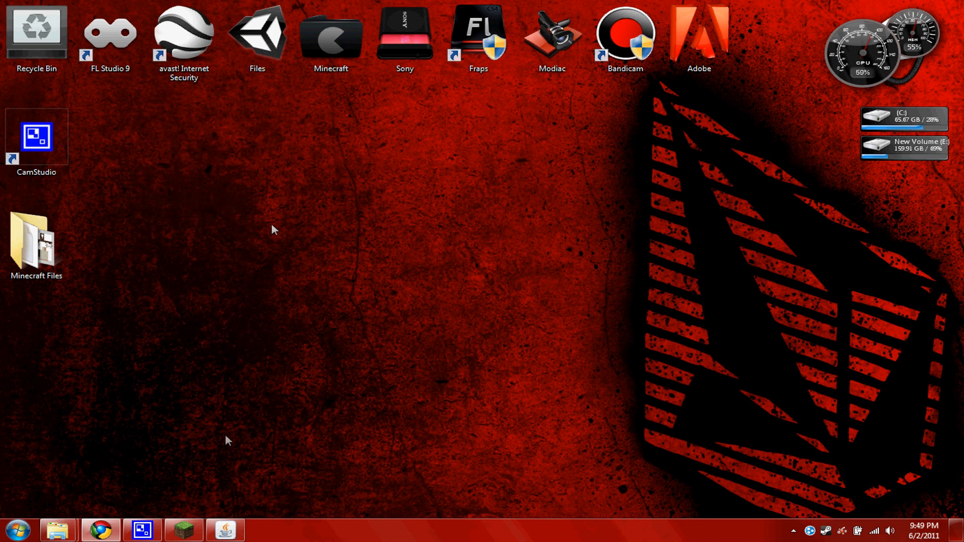
{"action": "mouse_move", "coordinate": [203, 500]}
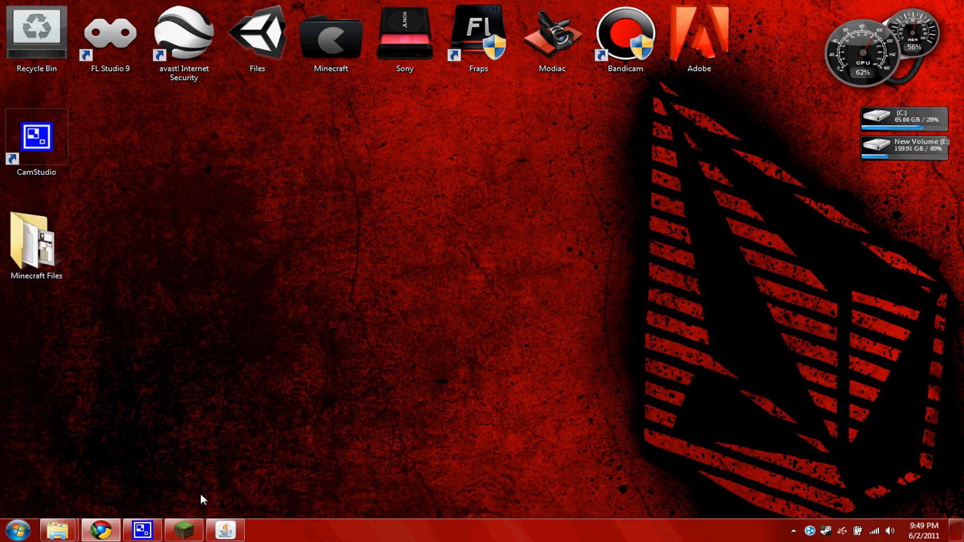